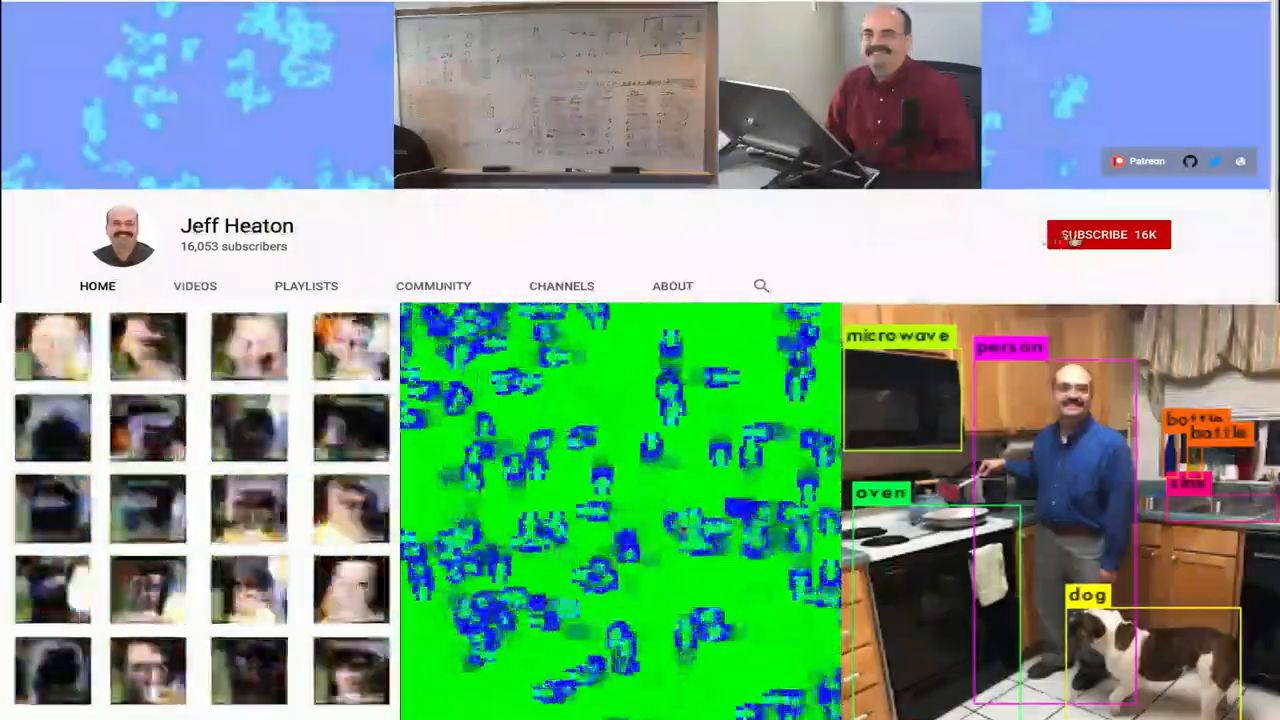
Open the Session 16 Predictive Analytics Symposium presentation from the YouTube channel page.
left_click(1109, 234)
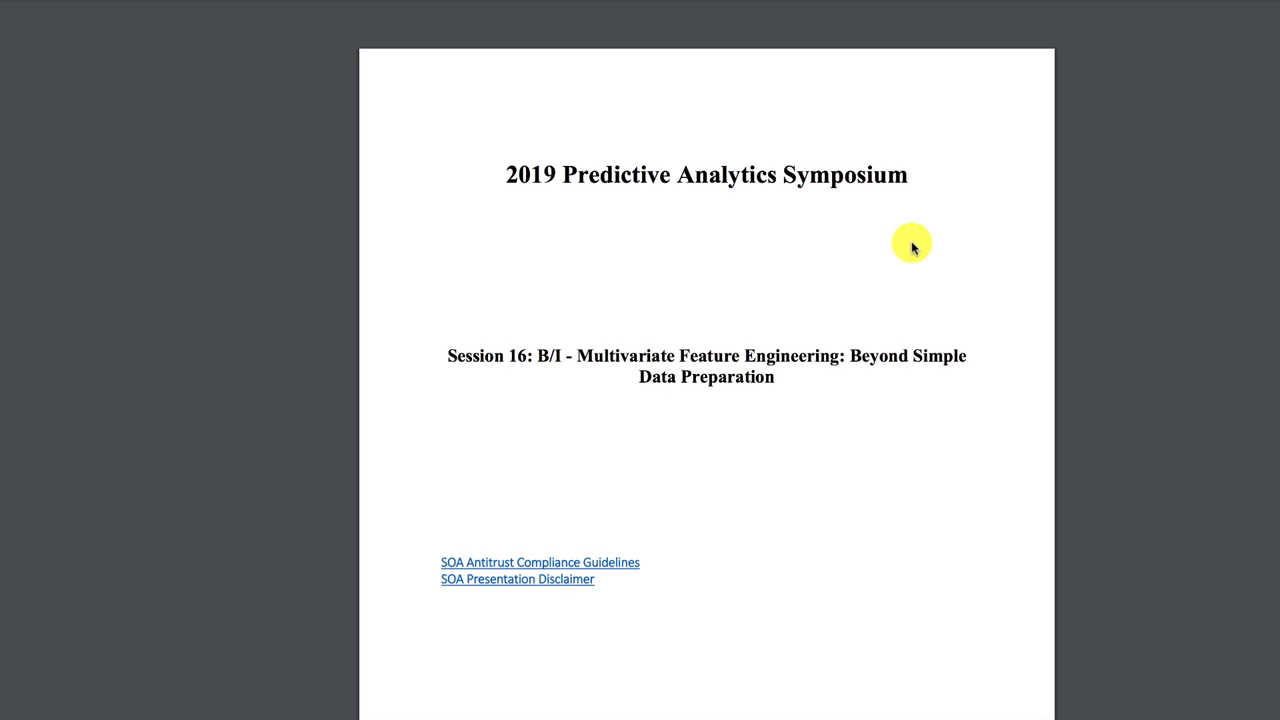
Scroll the PDF deck down to the Workshop Format slide with the heatonresearch.com link.
scroll("down", 3)
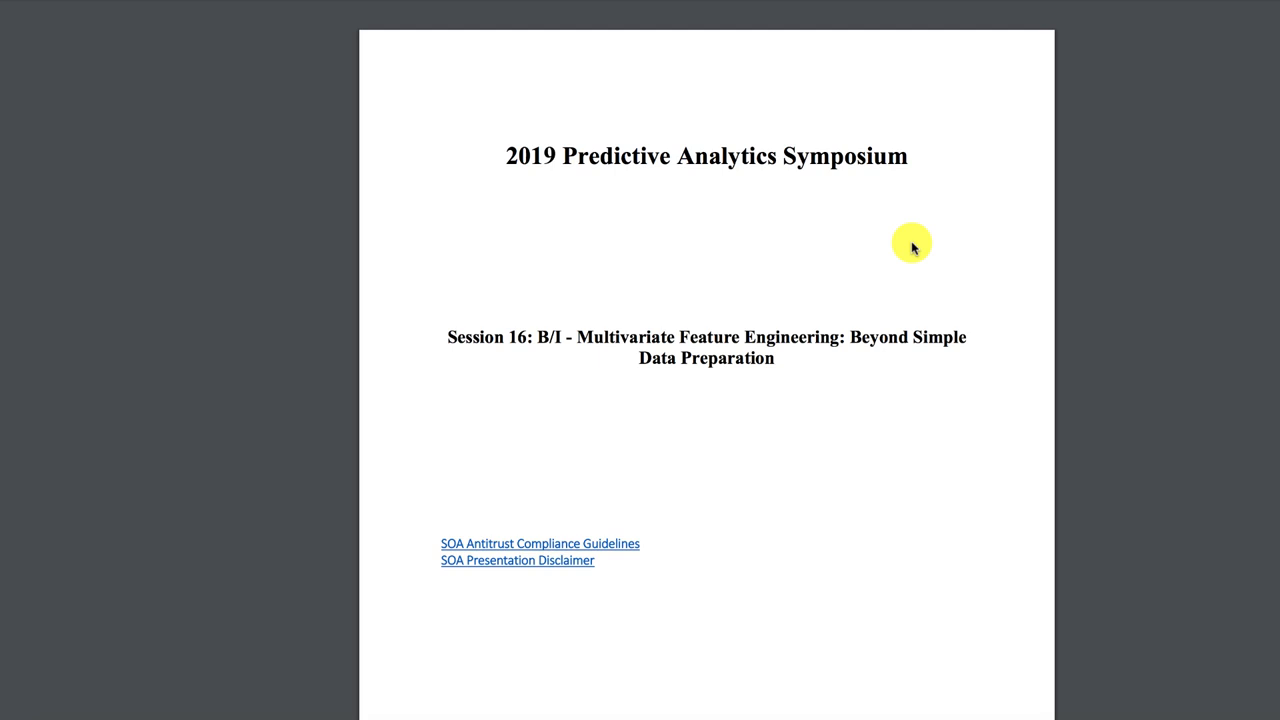
scroll("down", 3)
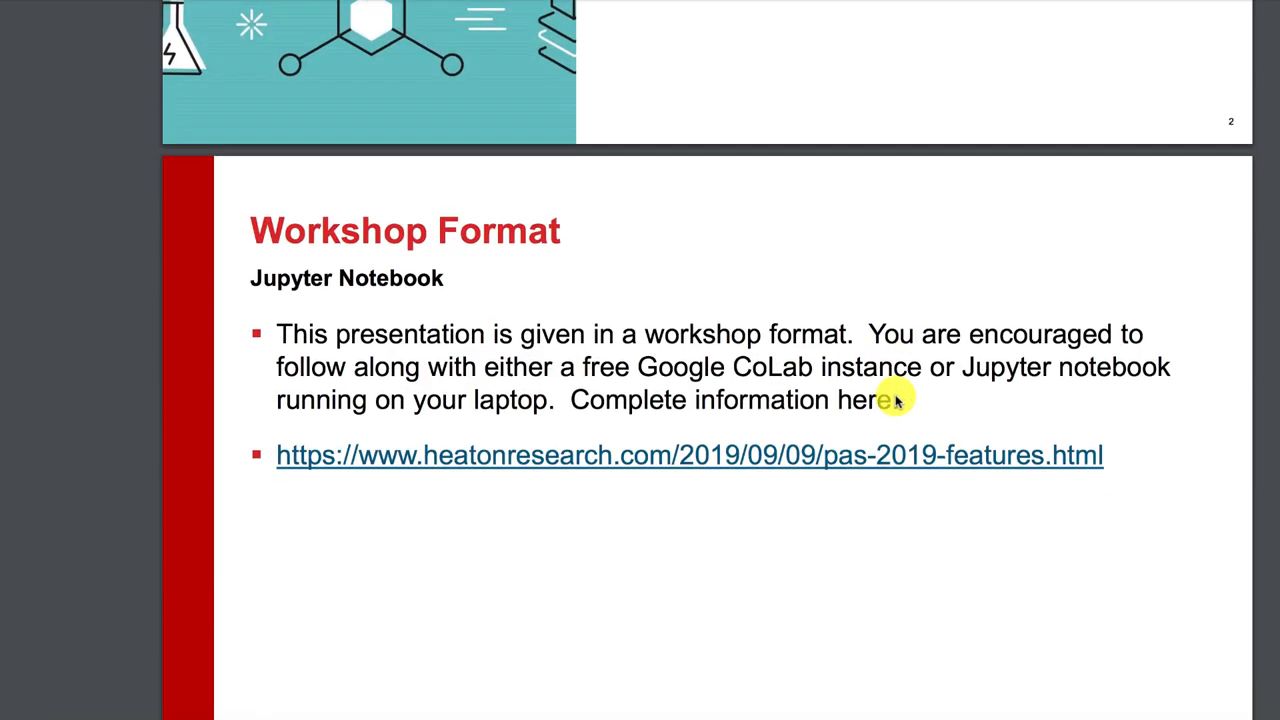
scroll("down", 3)
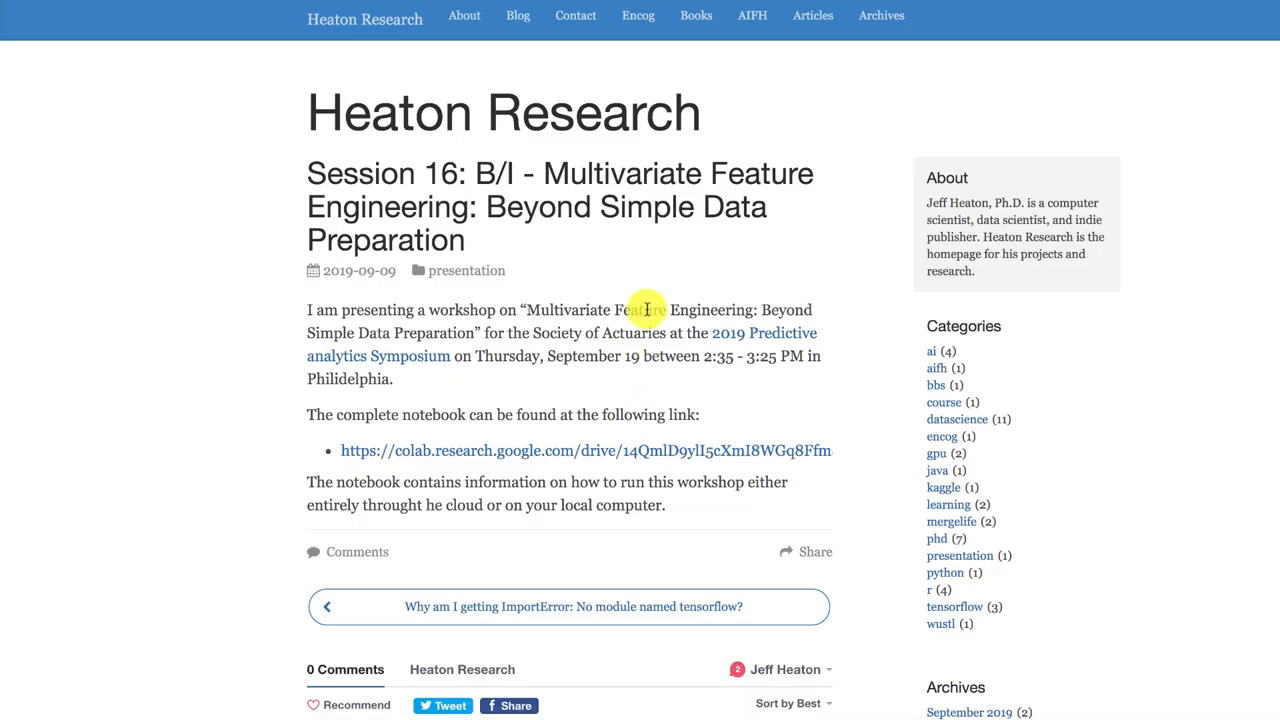
mouse_move(561, 295)
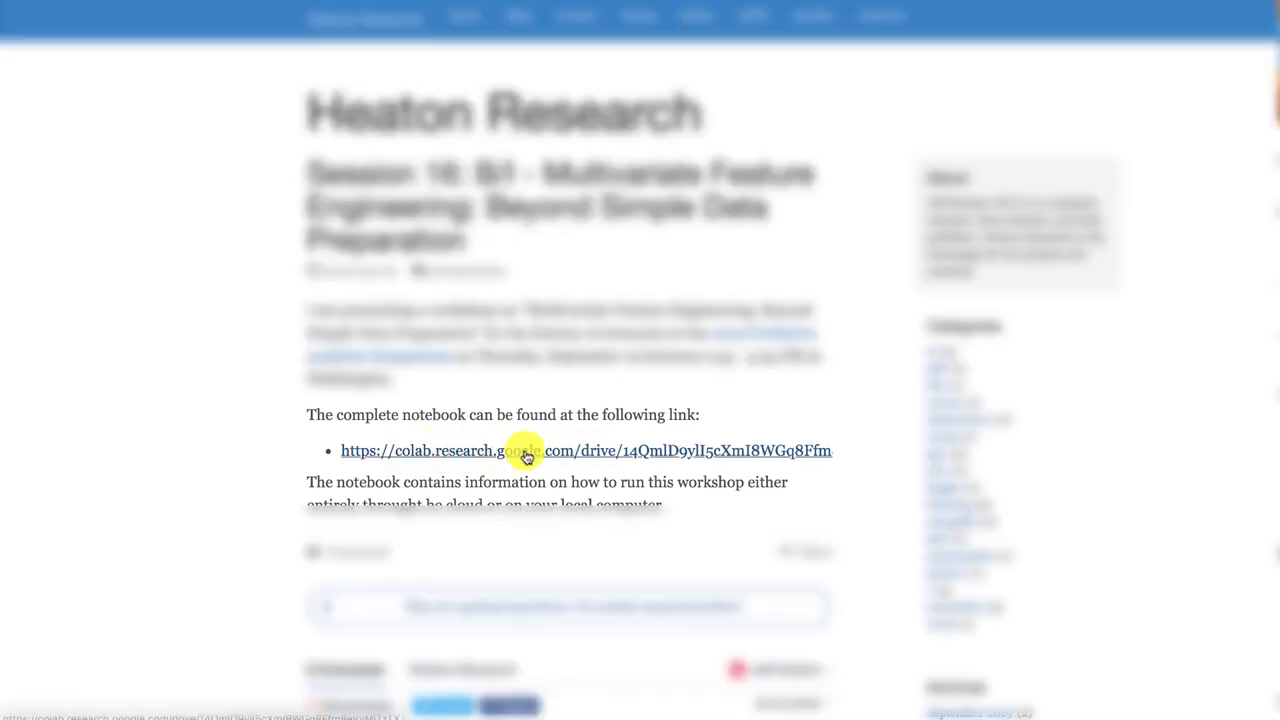
mouse_move(793, 452)
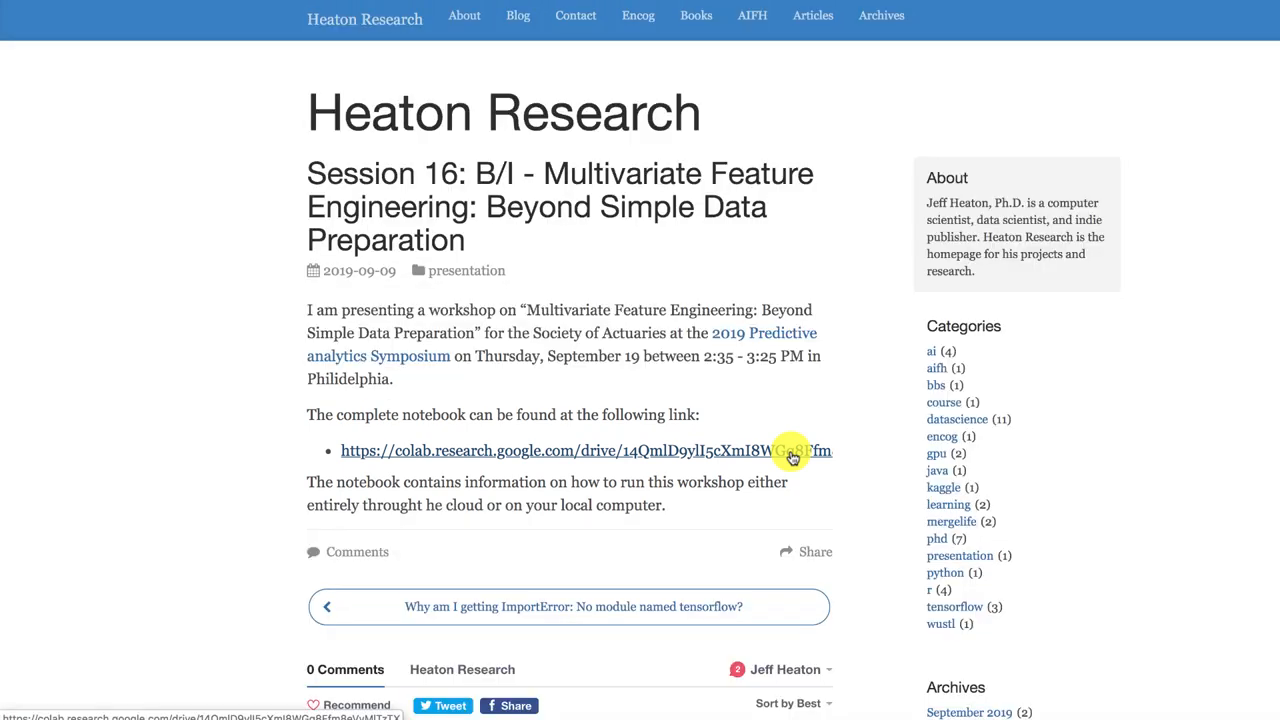
mouse_move(578, 482)
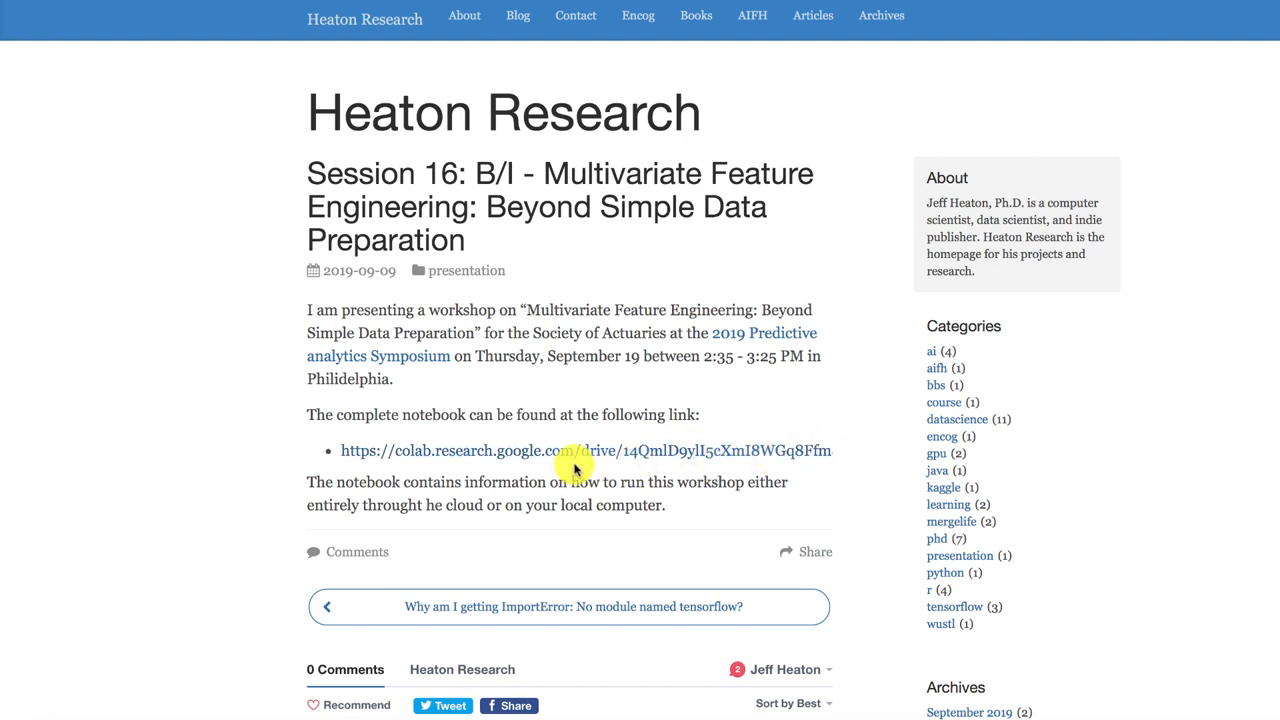
mouse_move(582, 463)
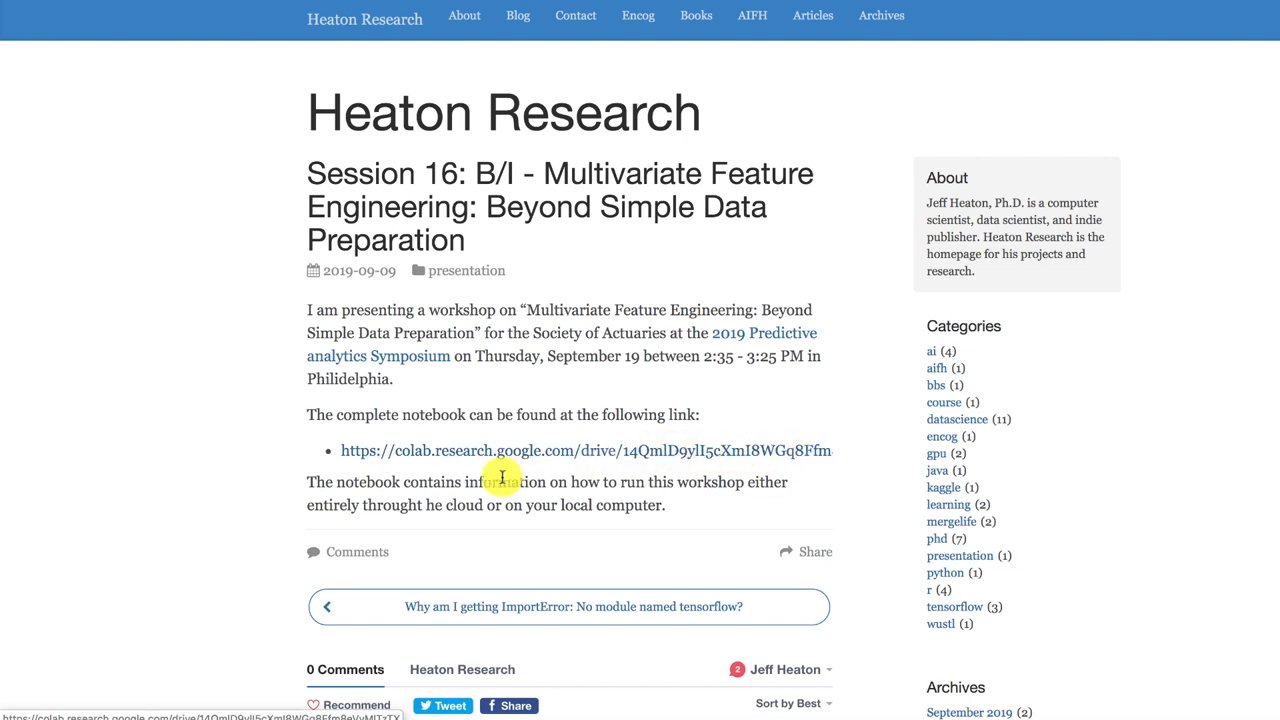
mouse_move(847, 471)
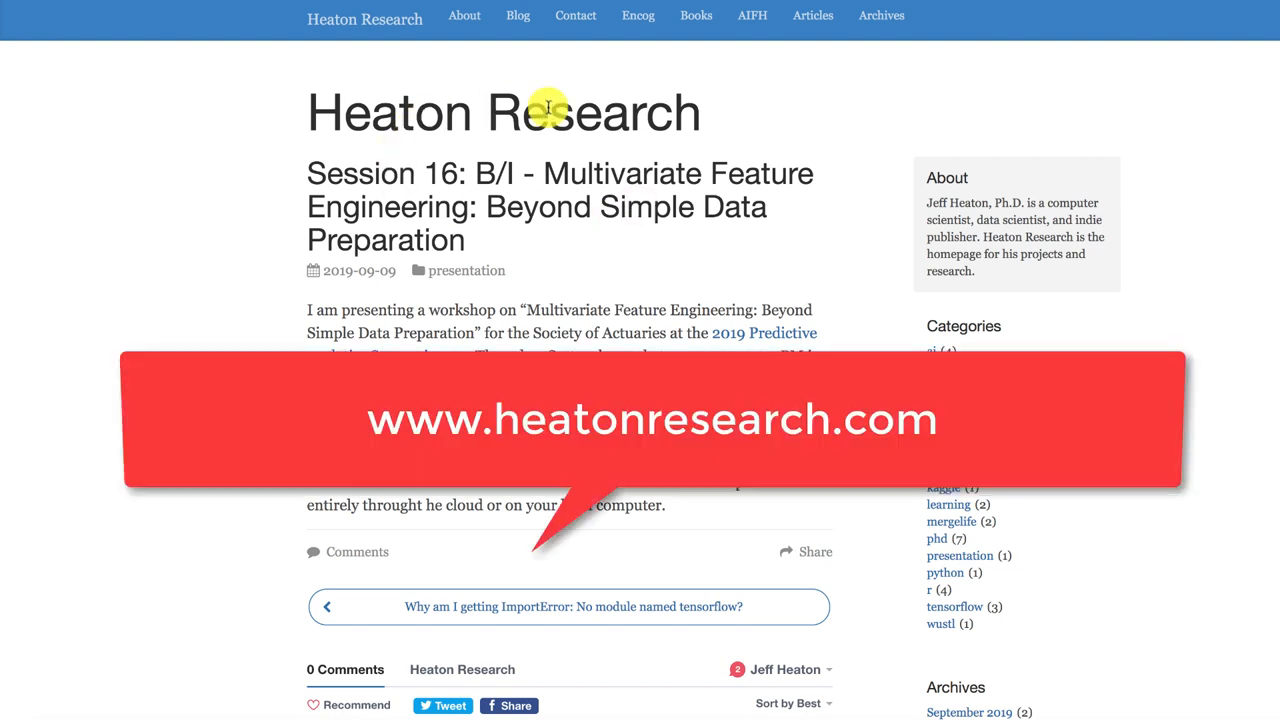
mouse_move(705, 298)
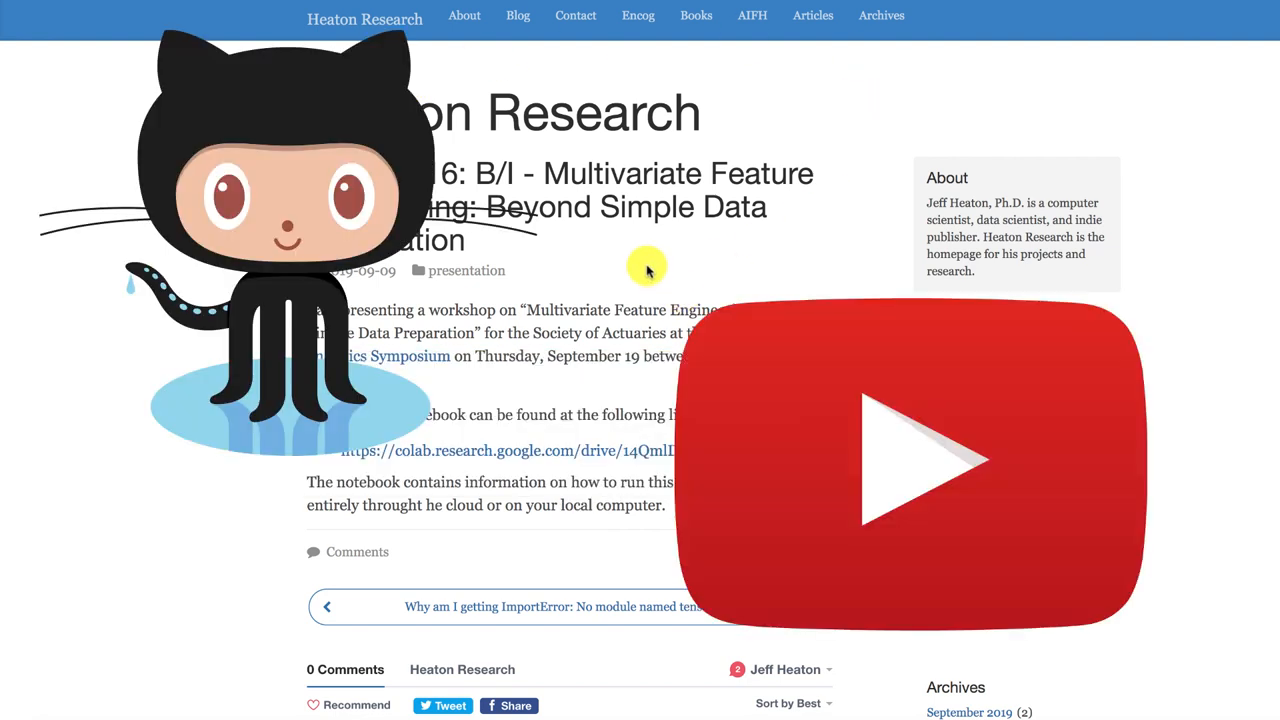
Go to the Heaton Research home page and open the Feature Engineering Colab notebook link.
left_click(368, 18)
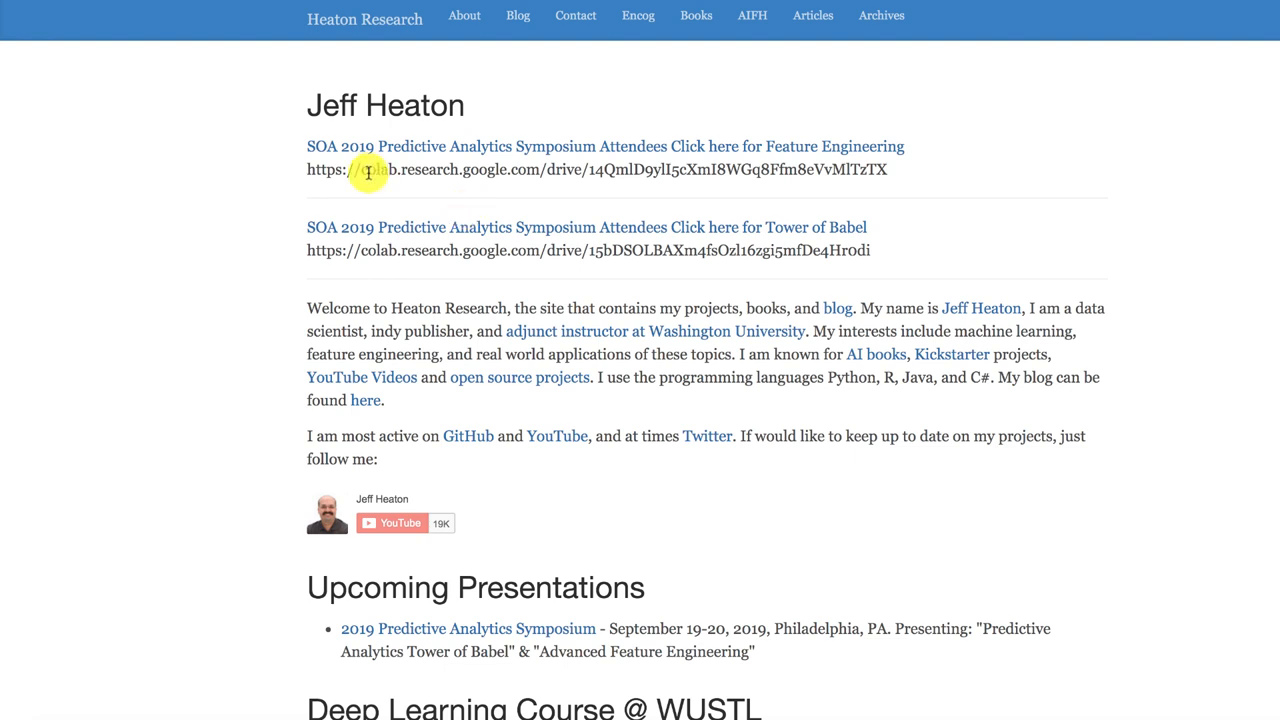
mouse_move(380, 157)
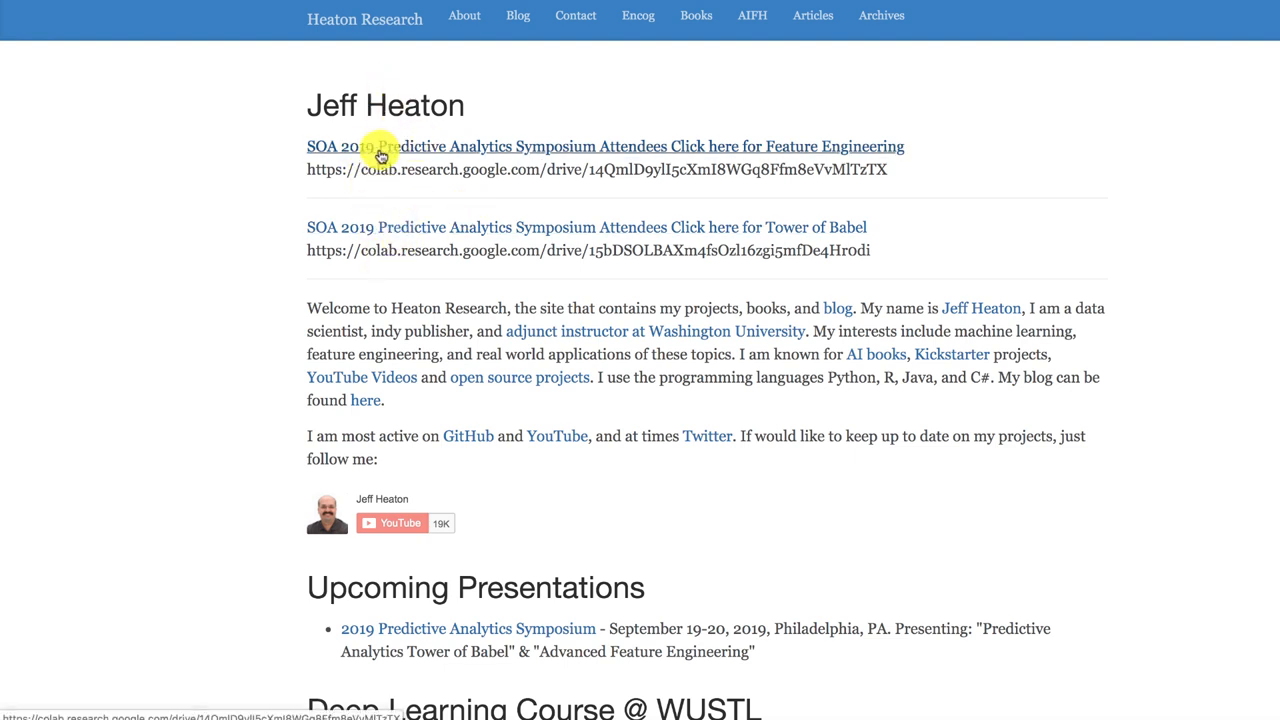
mouse_move(743, 158)
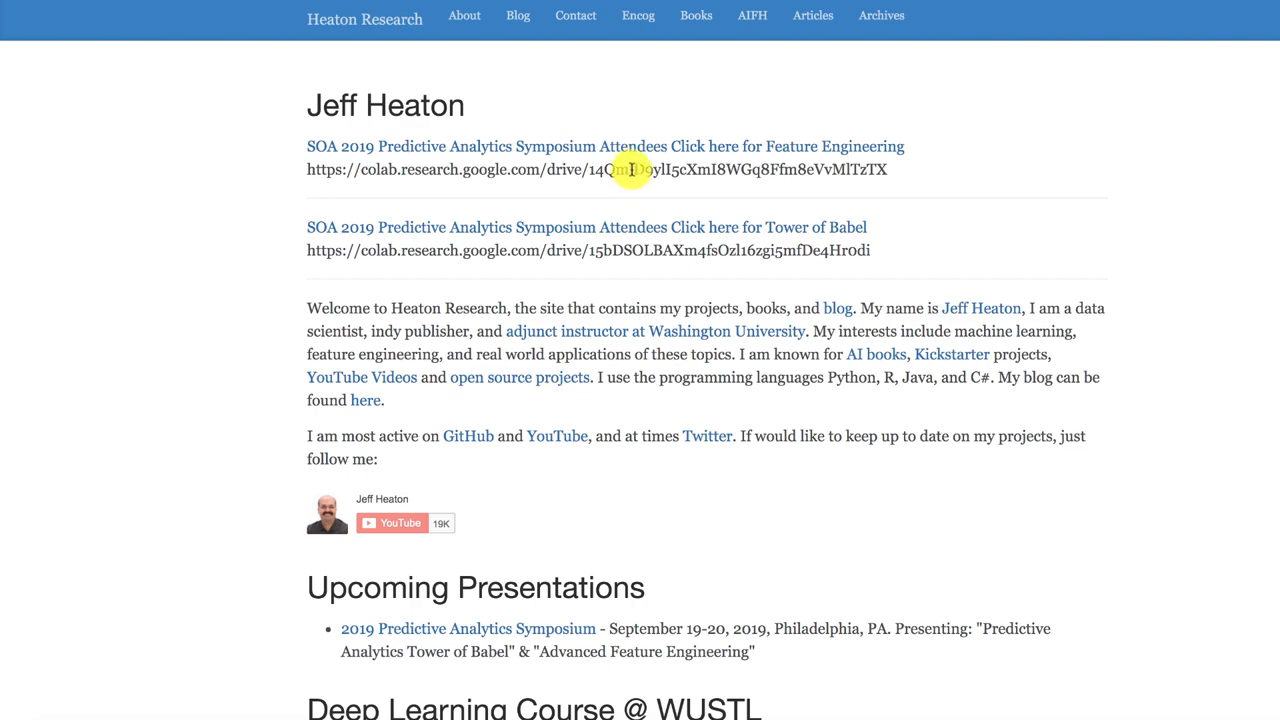
left_click(607, 167)
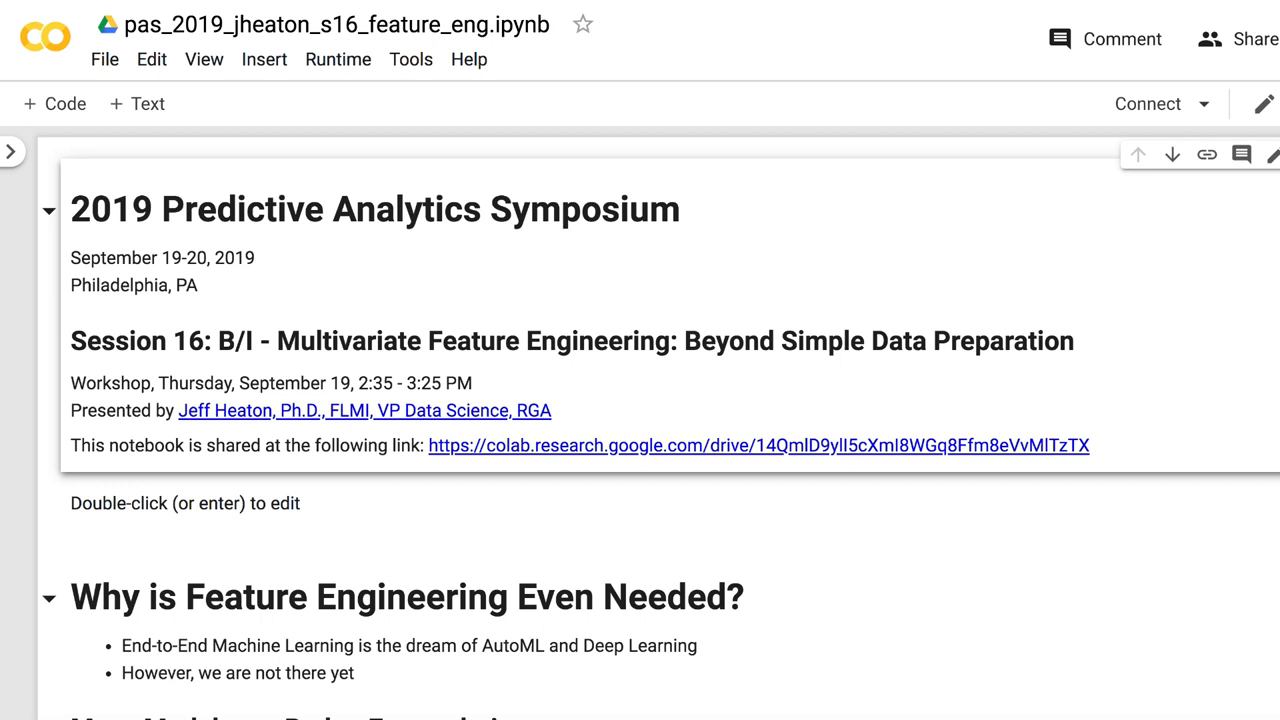
mouse_move(1245, 39)
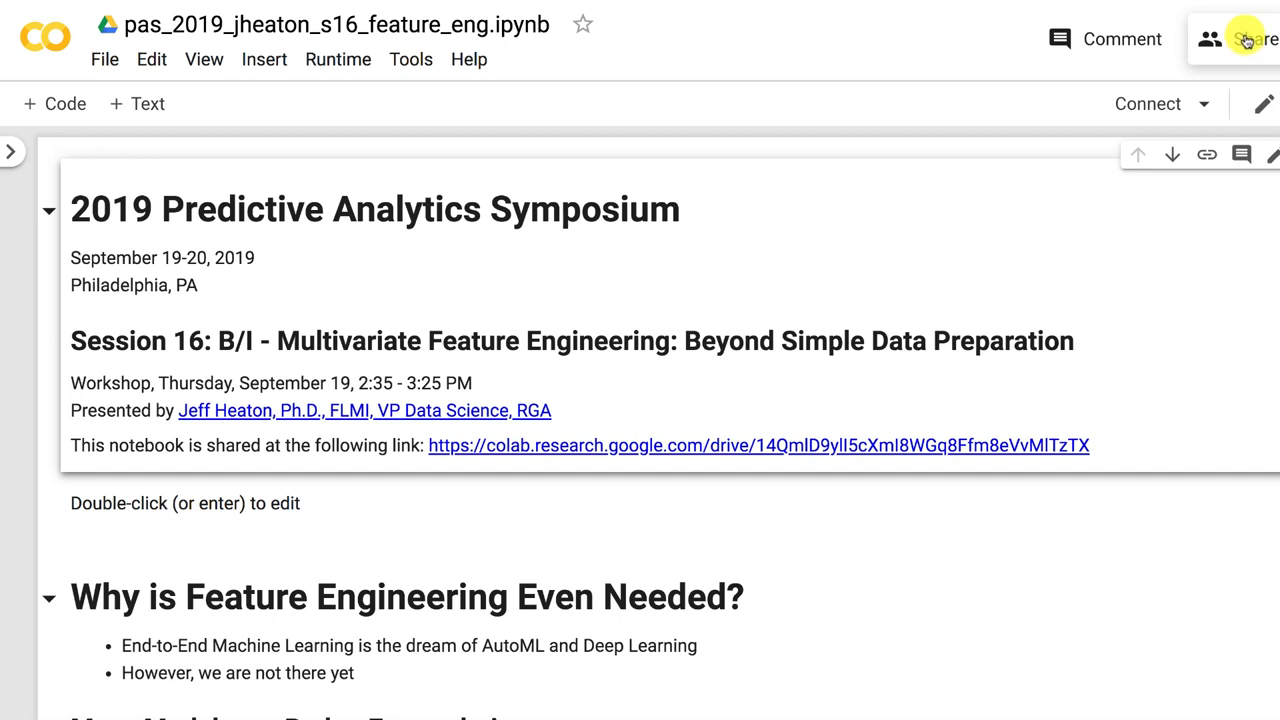
Open the Feature Engineering notebook's Share settings, showing link sharing with view access.
left_click(1240, 38)
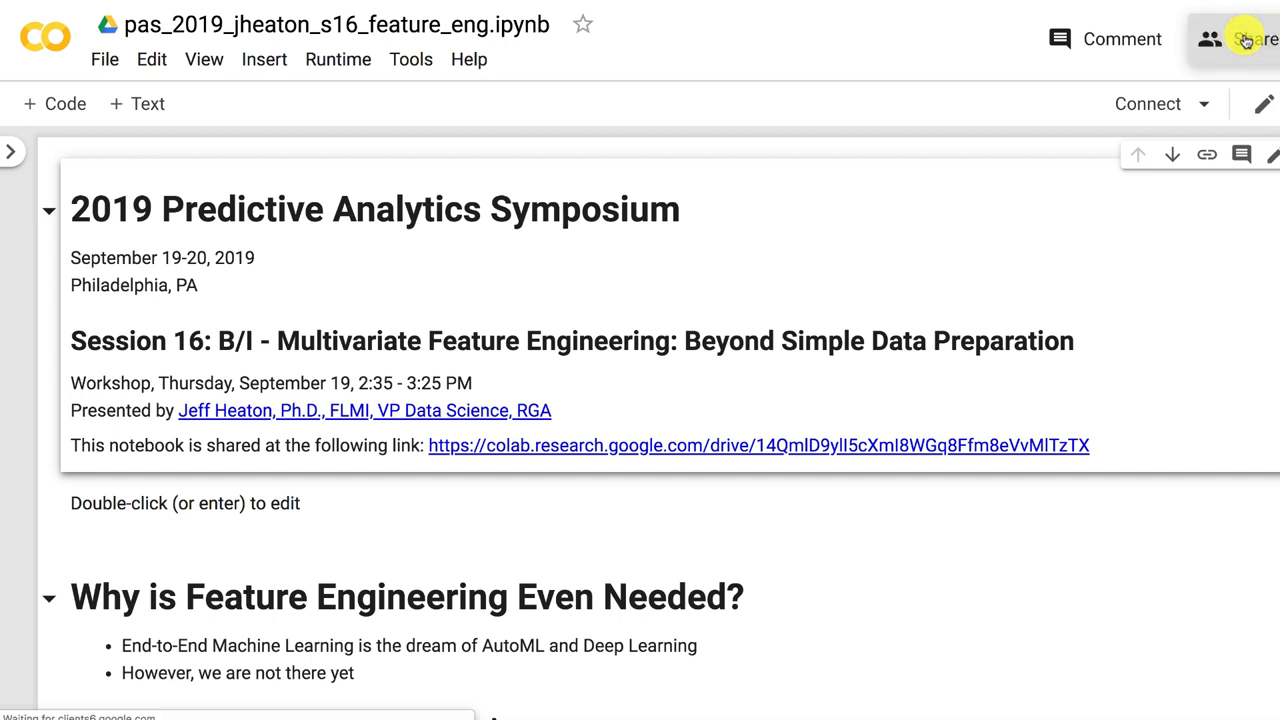
left_click(1253, 38)
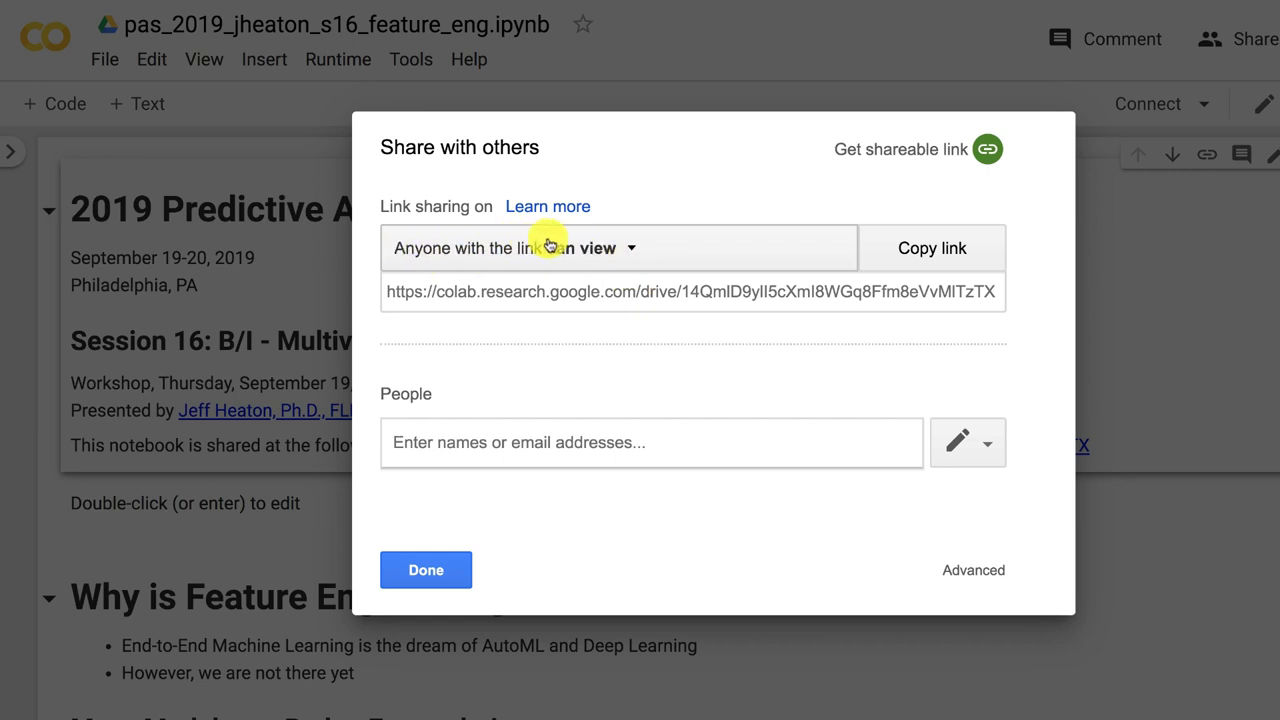
left_click(694, 291)
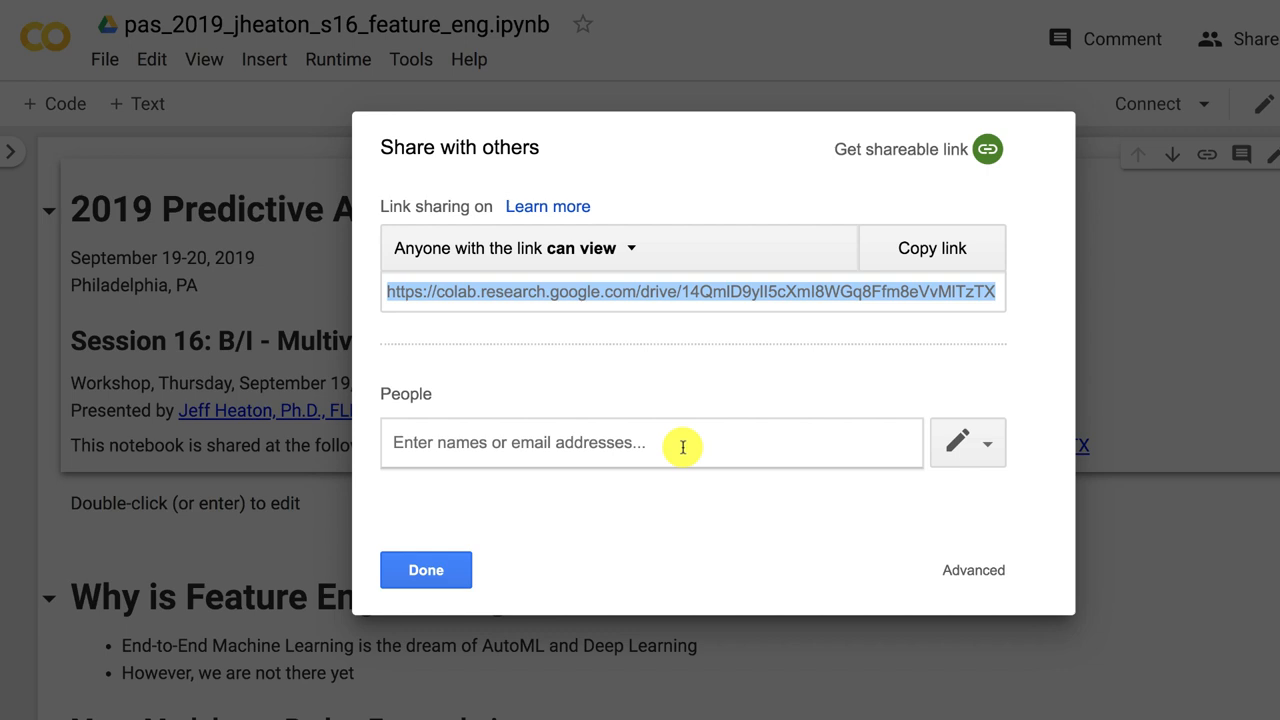
mouse_move(612, 483)
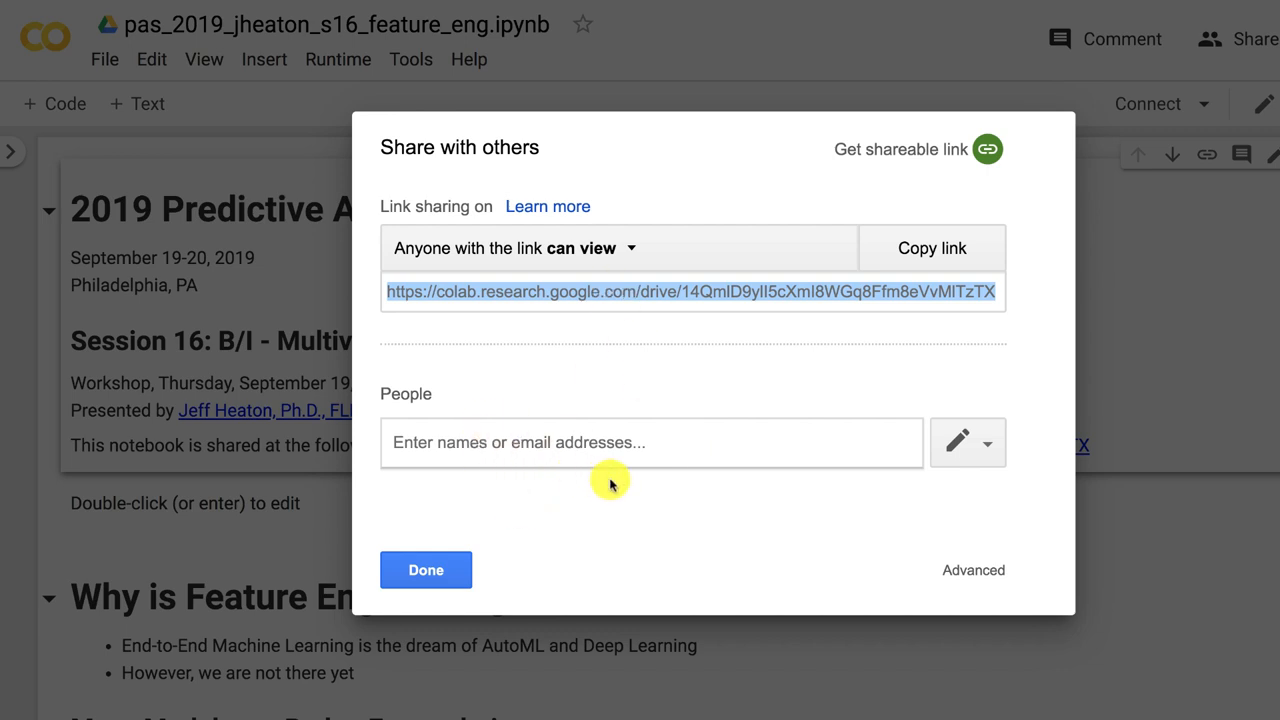
mouse_move(734, 411)
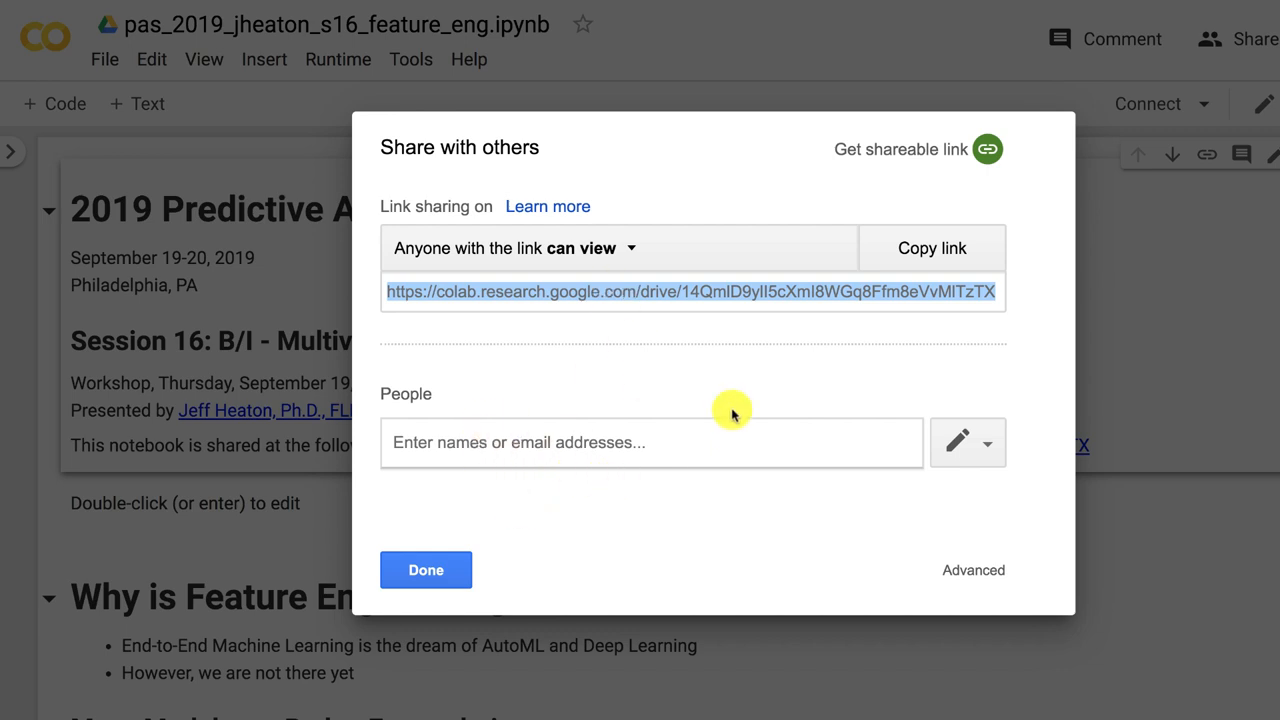
mouse_move(550, 502)
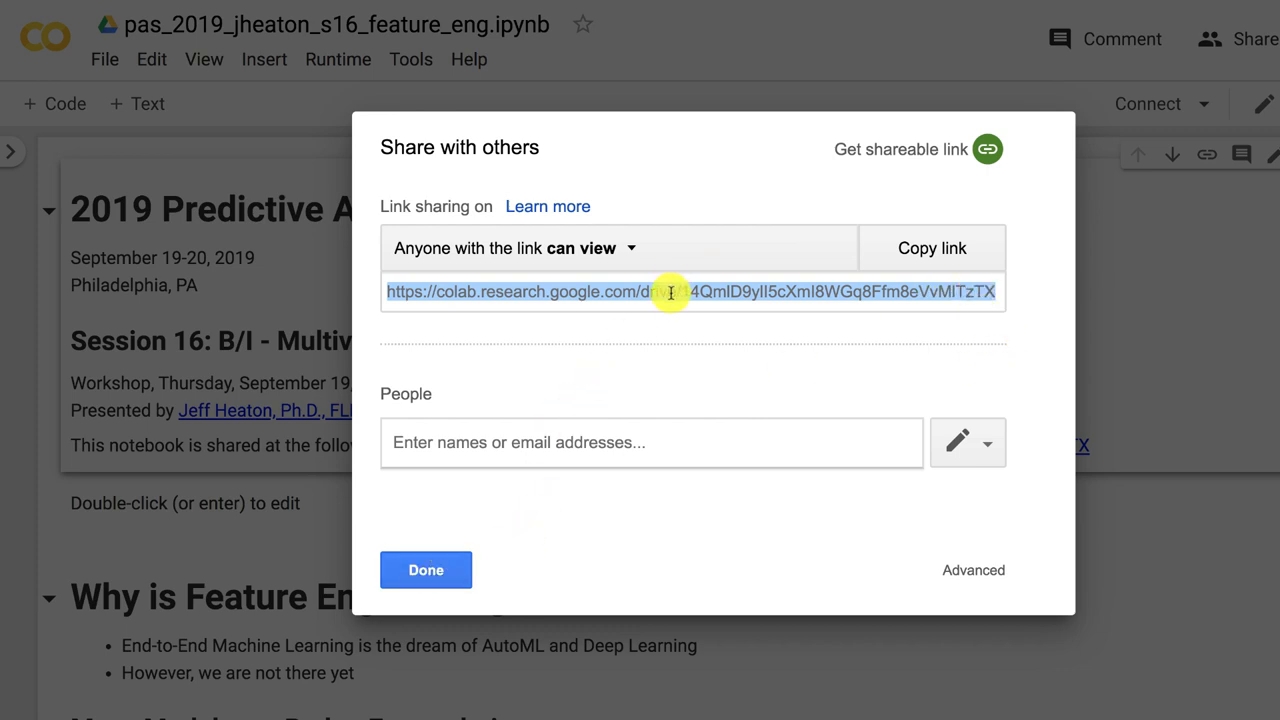
mouse_move(582, 488)
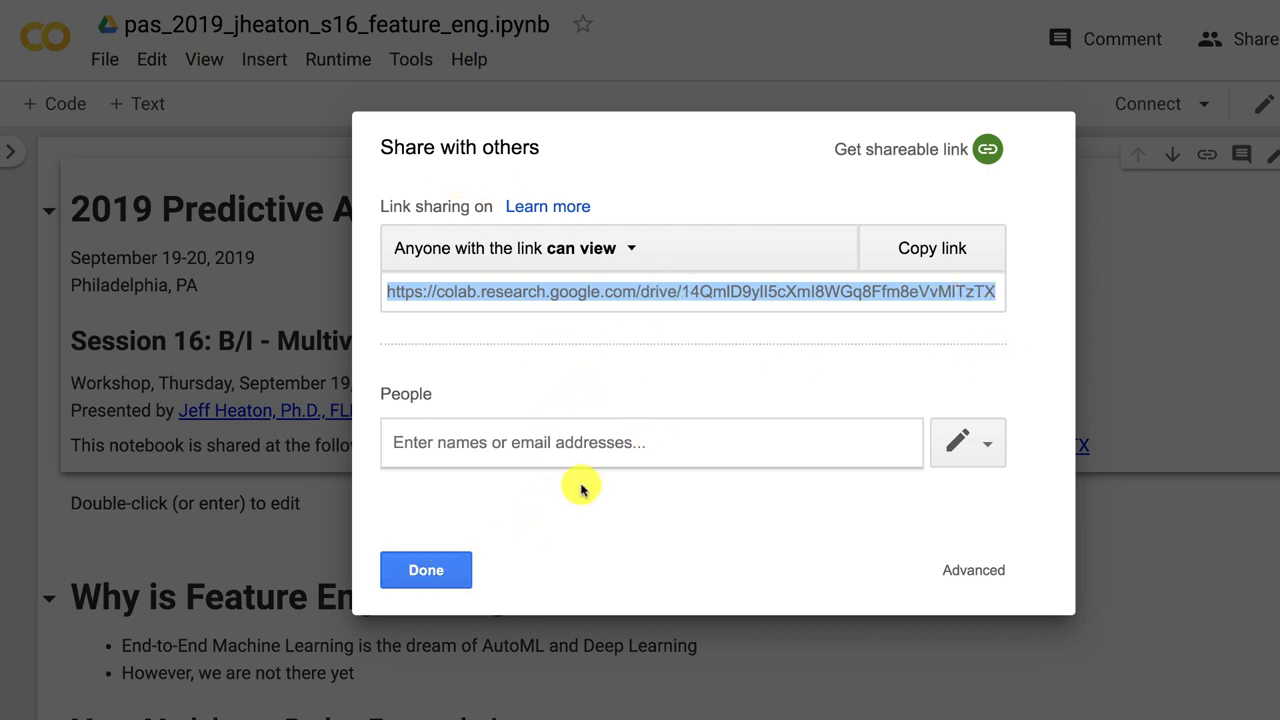
left_click(425, 569)
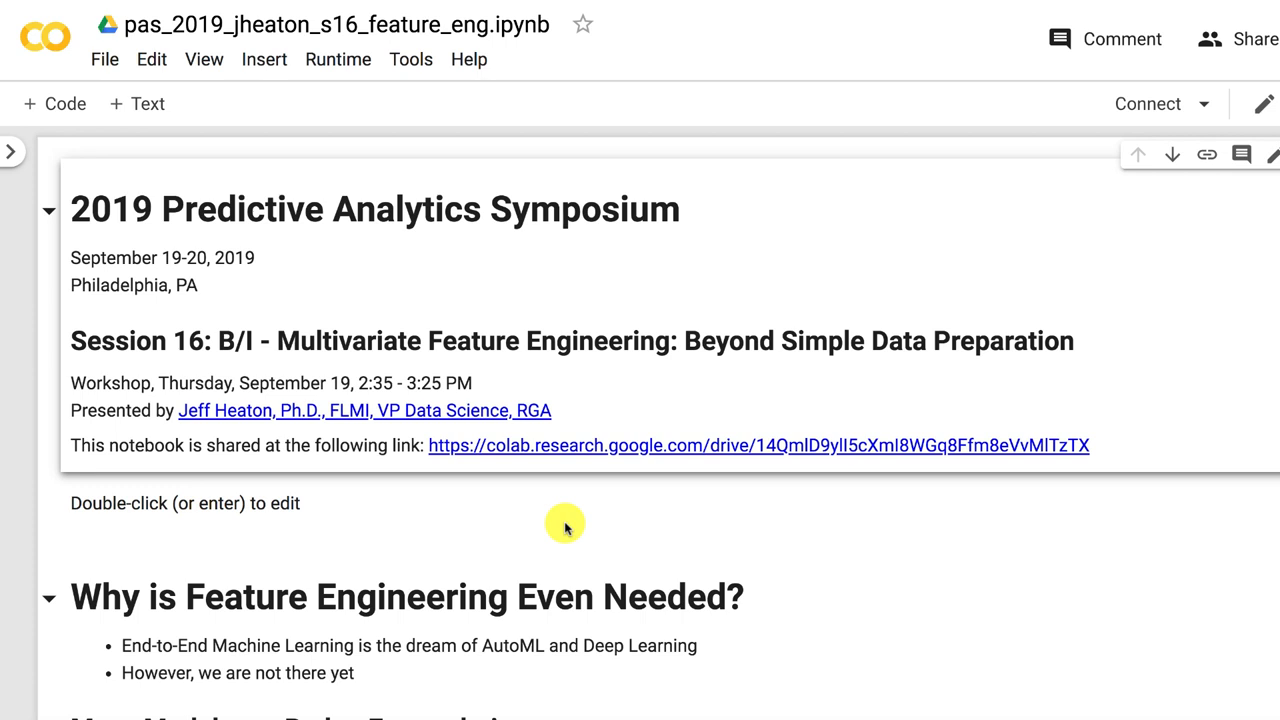
mouse_move(640, 702)
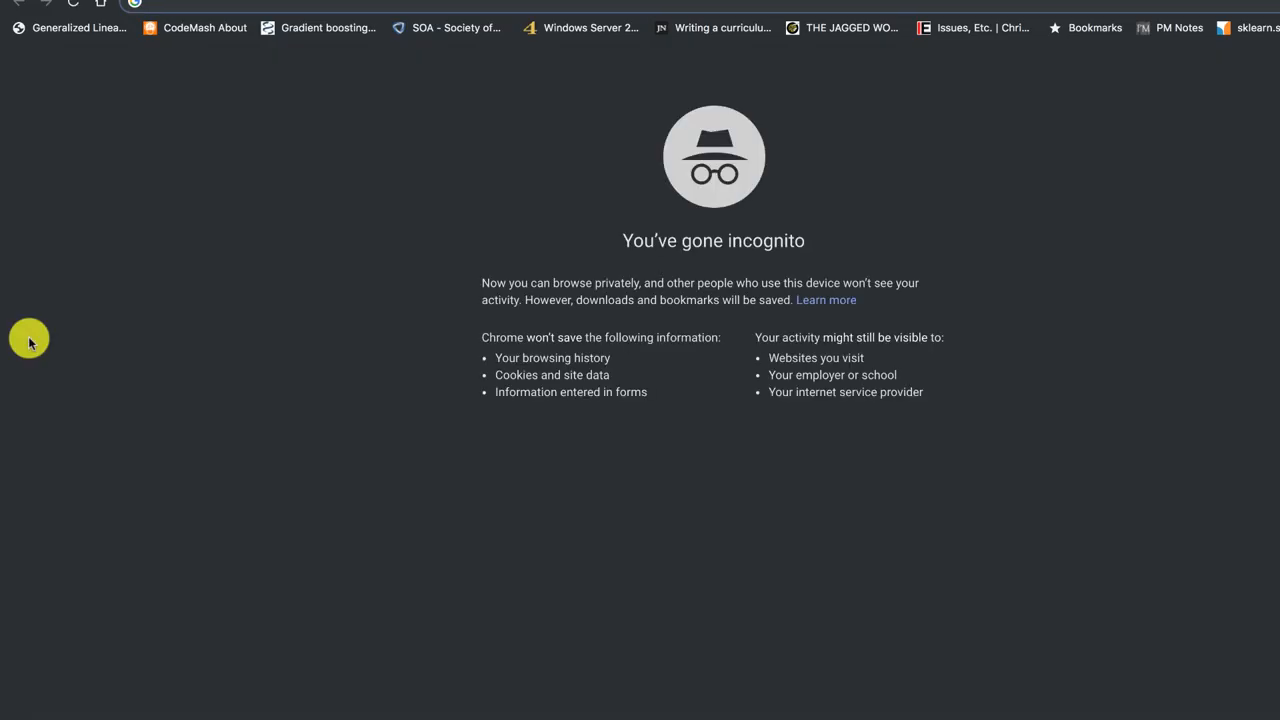
mouse_move(44, 342)
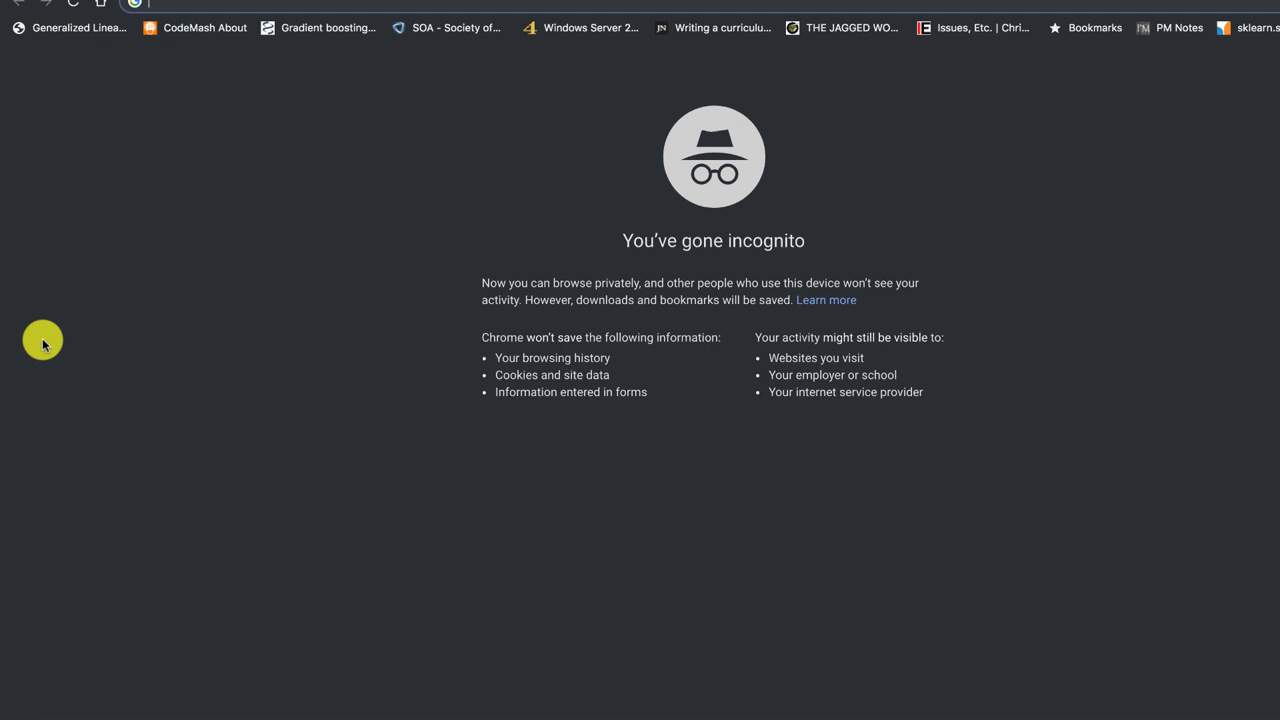
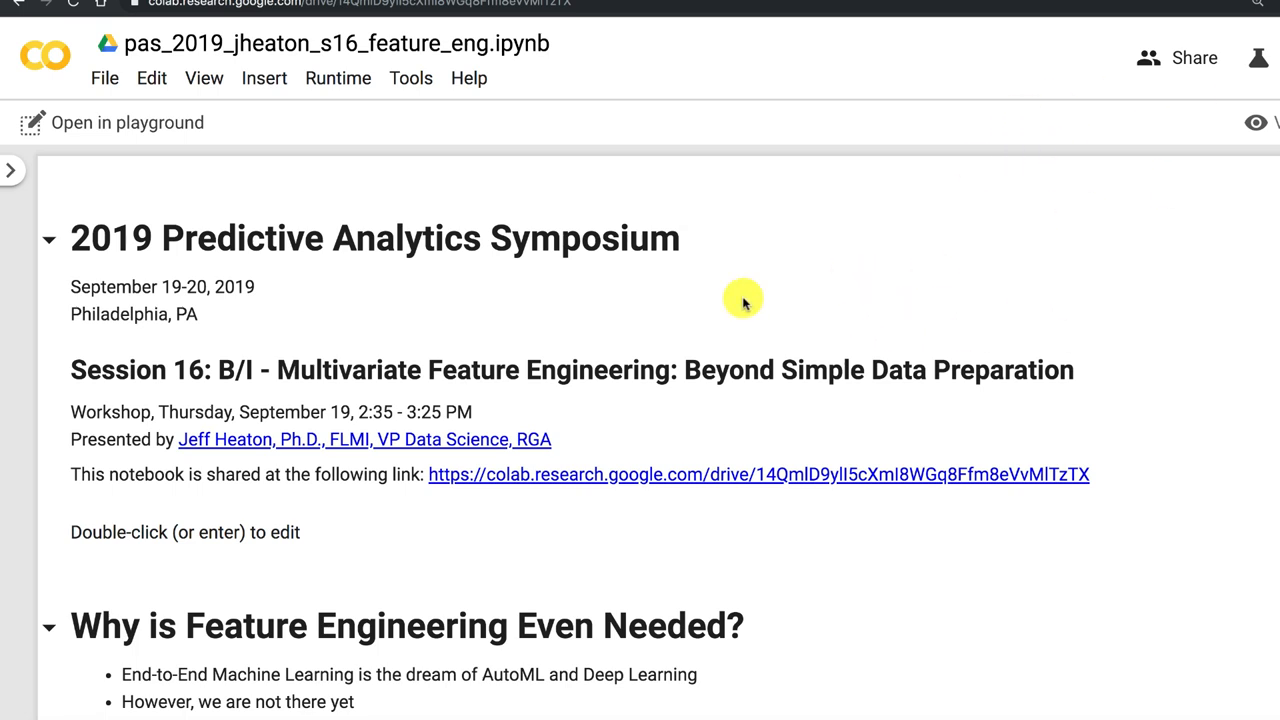
Scroll the view-only notebook, choose SIGN IN, and confirm leaving the page.
scroll("down", 3)
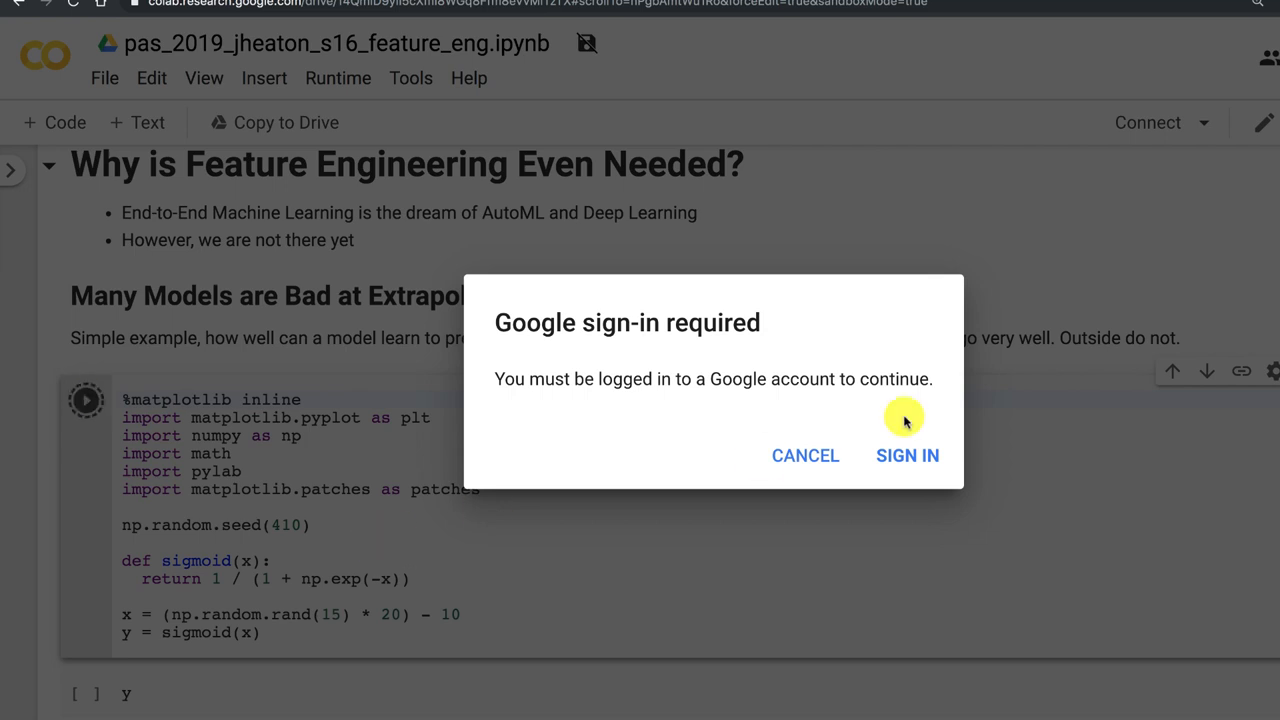
left_click(905, 455)
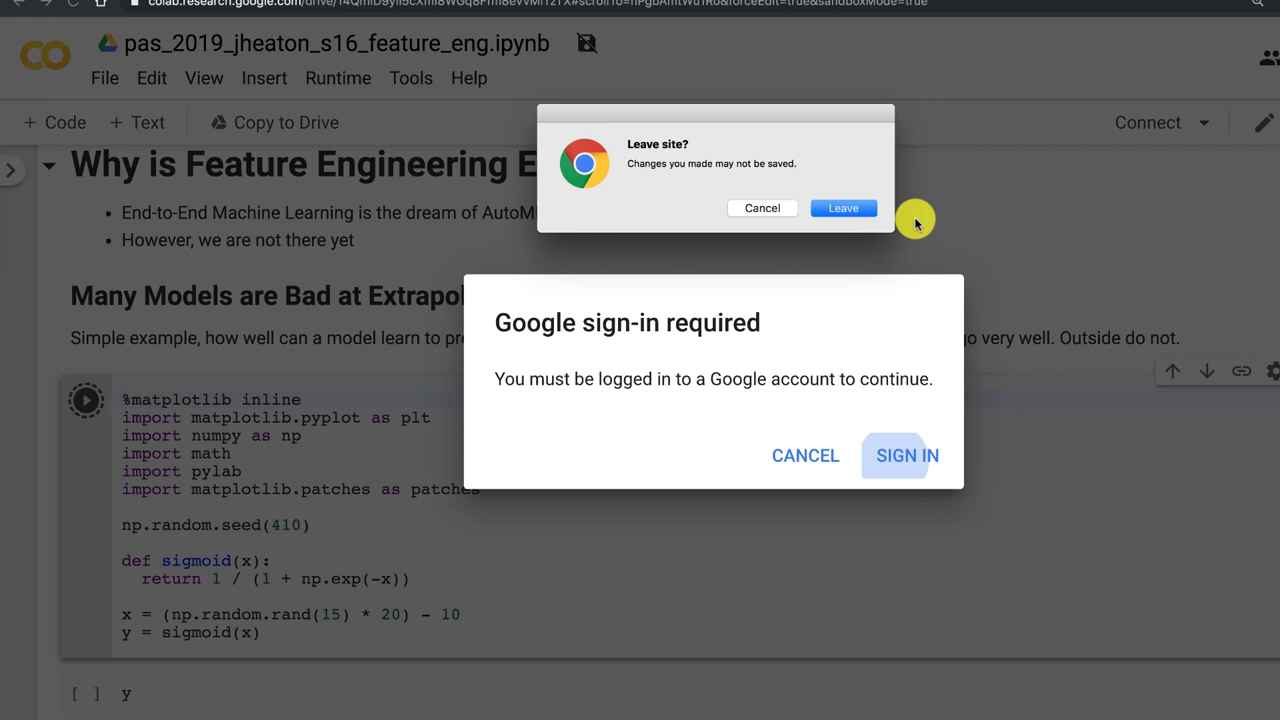
left_click(905, 455)
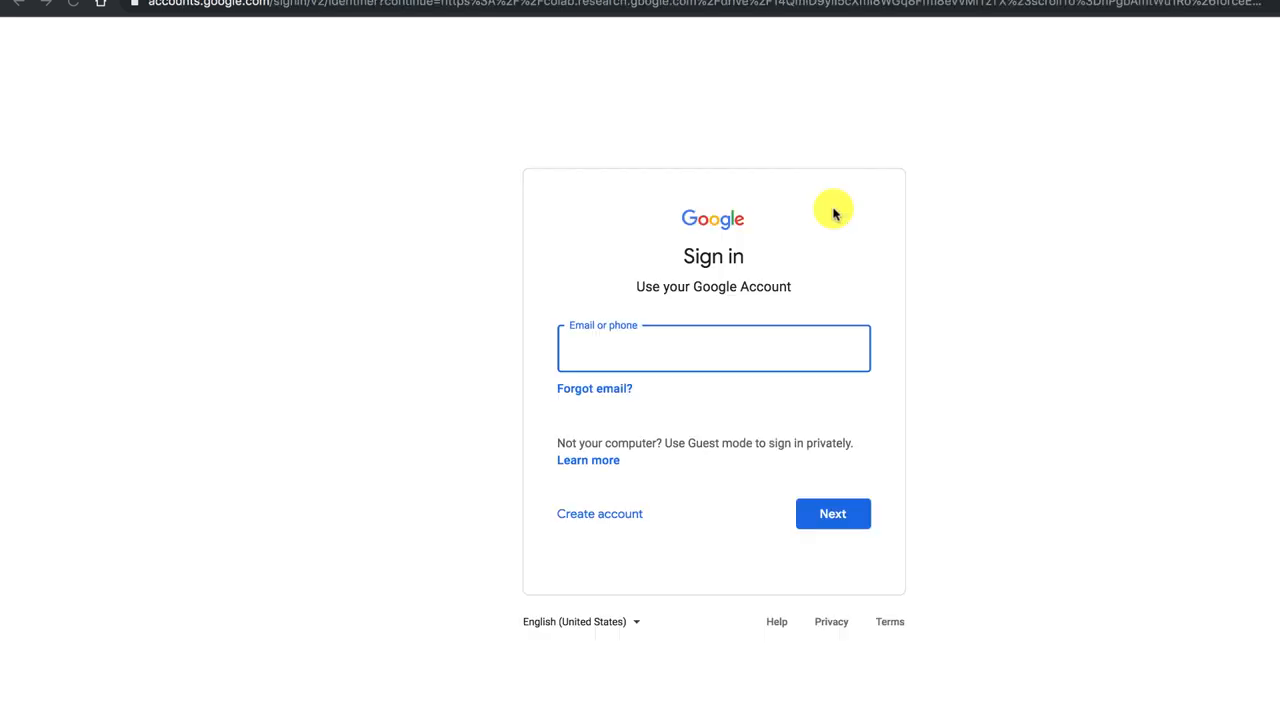
mouse_move(361, 600)
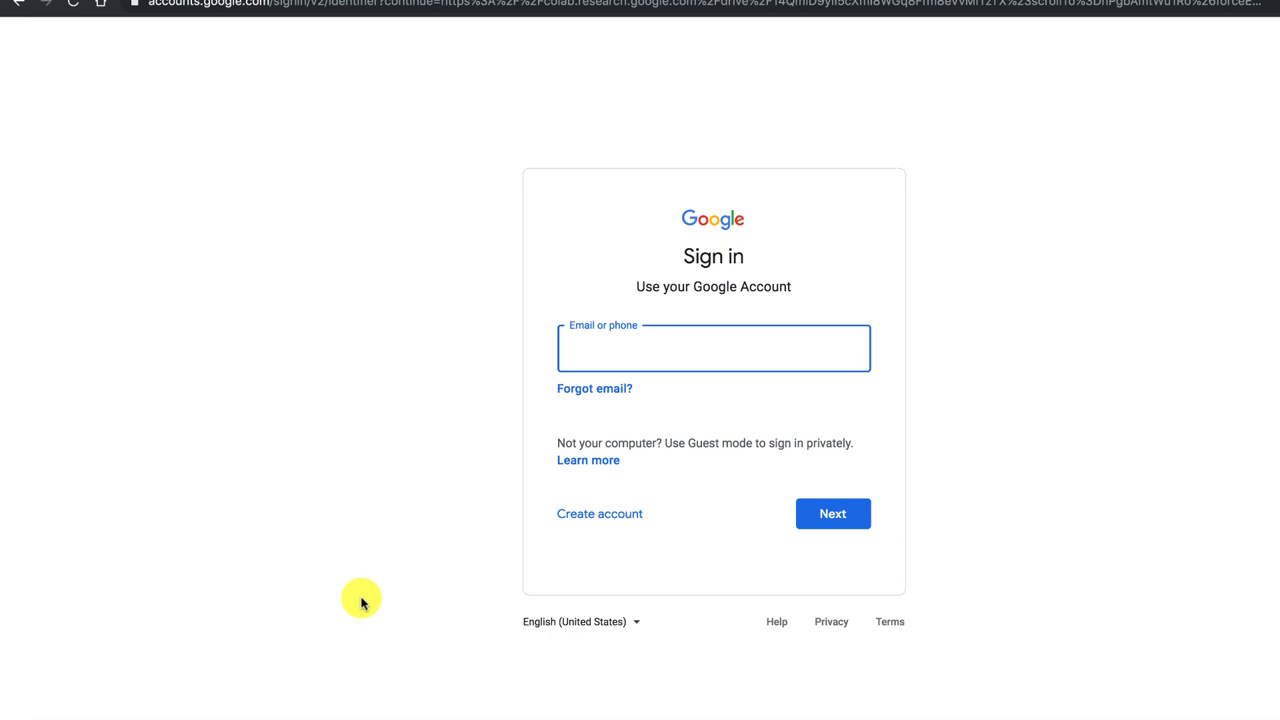
Submit the conference account email and then its password.
left_click(833, 513)
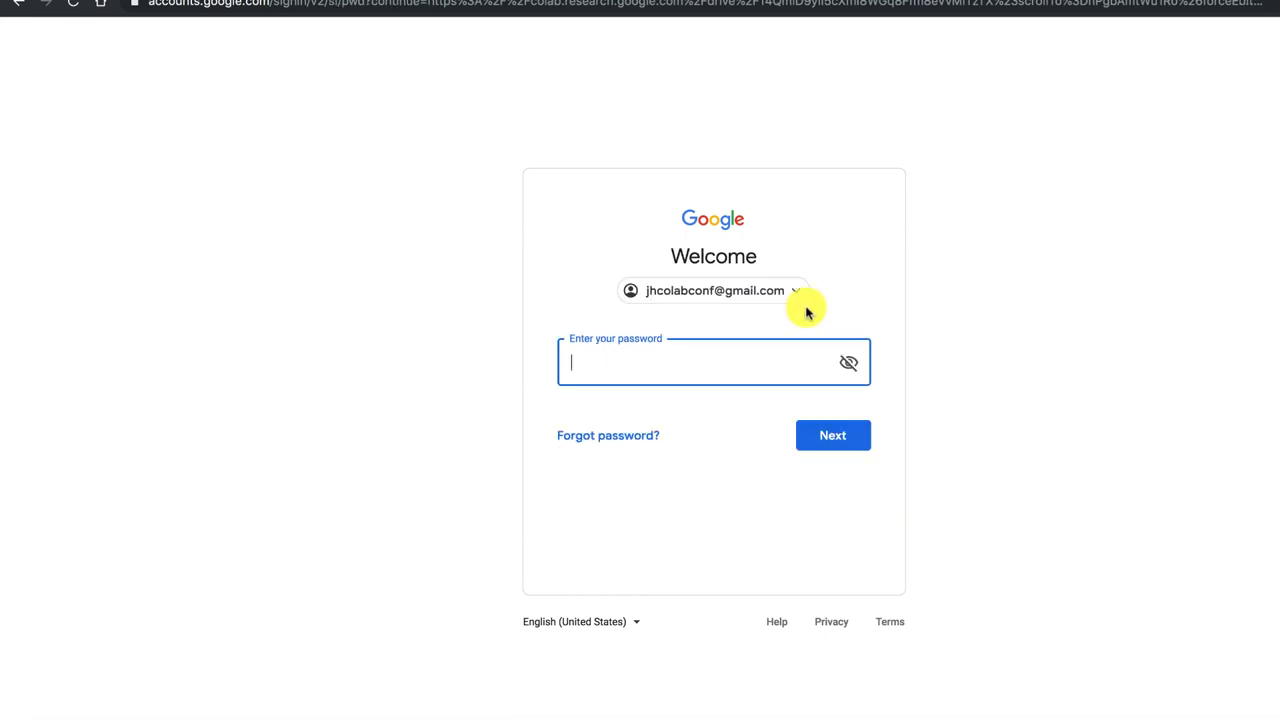
left_click(832, 435)
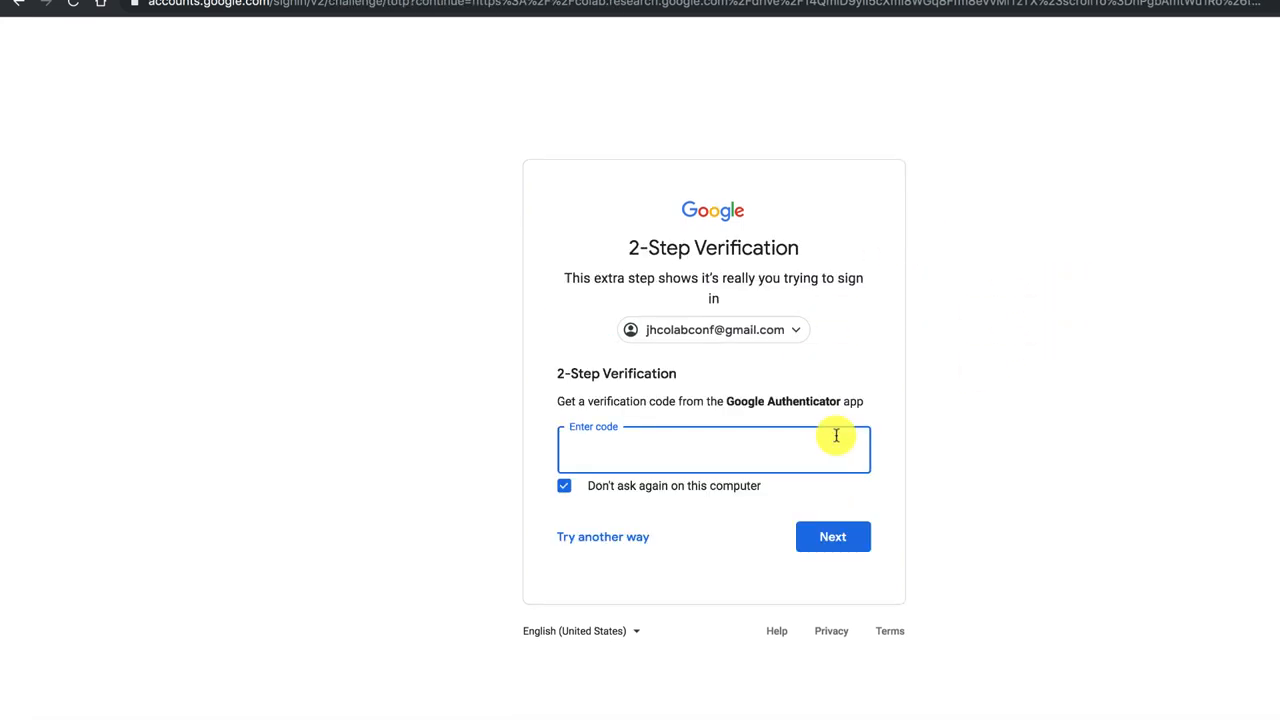
left_click(713, 448)
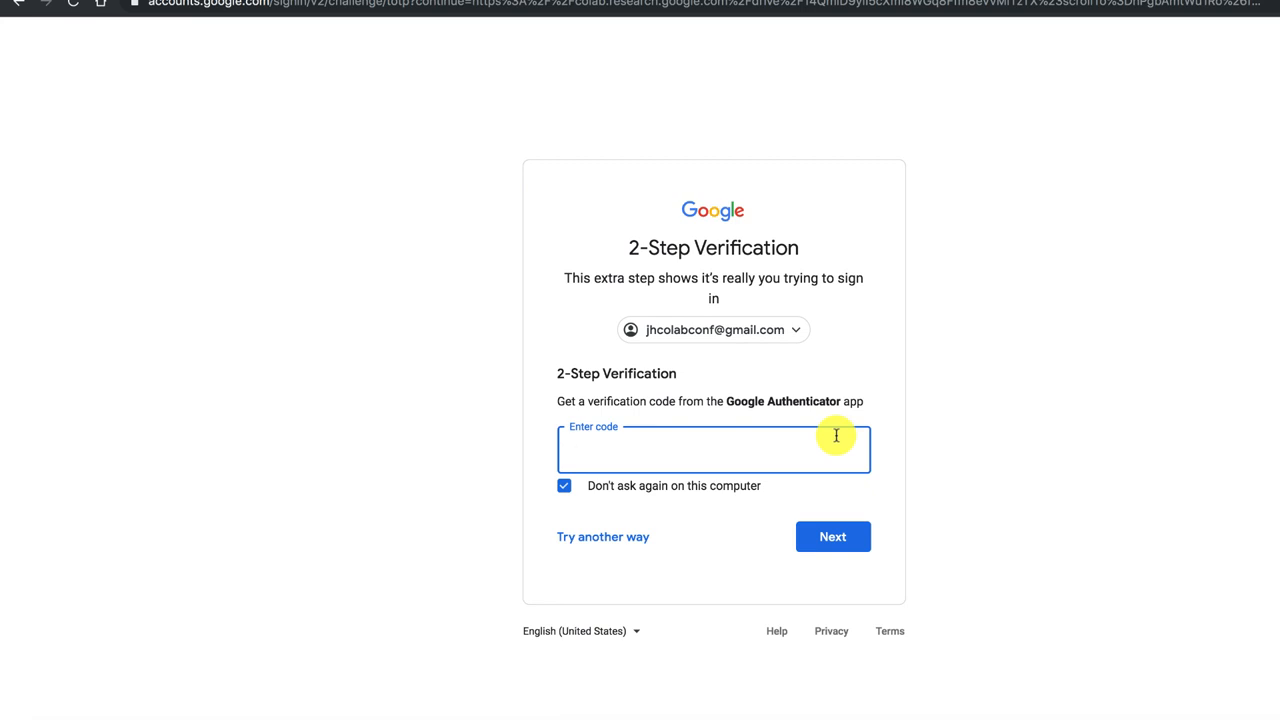
left_click(713, 448)
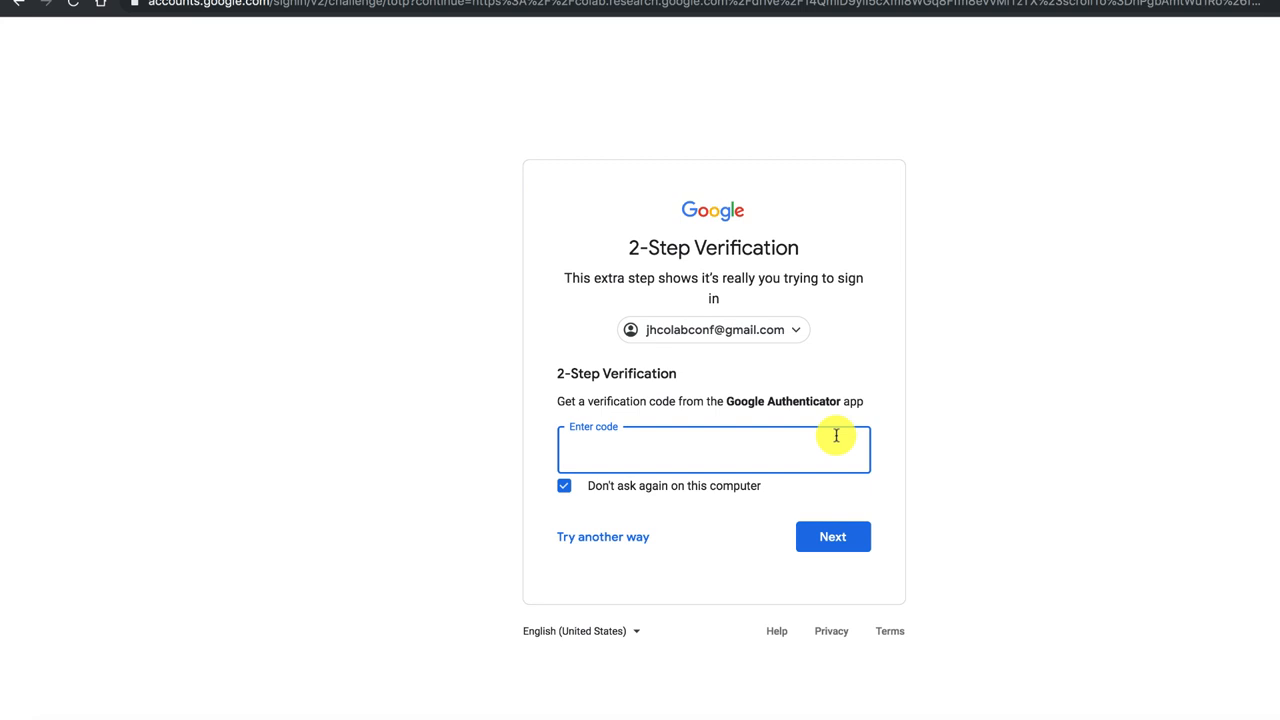
left_click(713, 449)
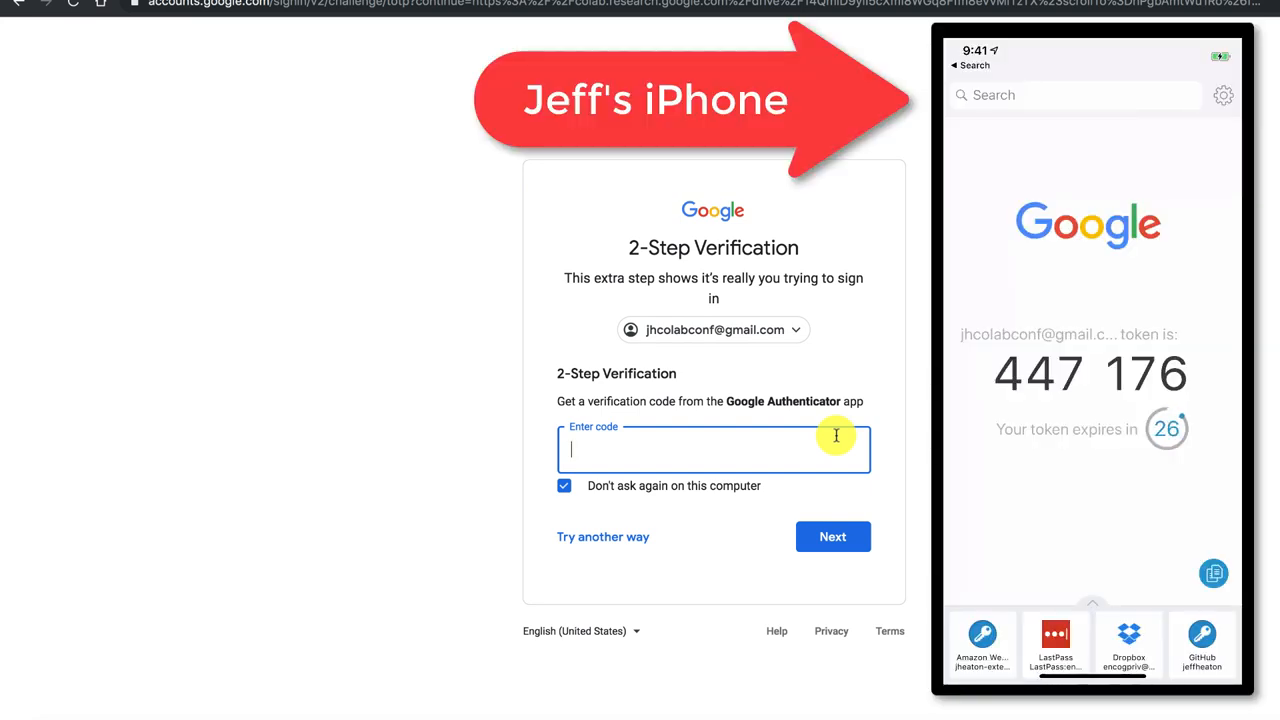
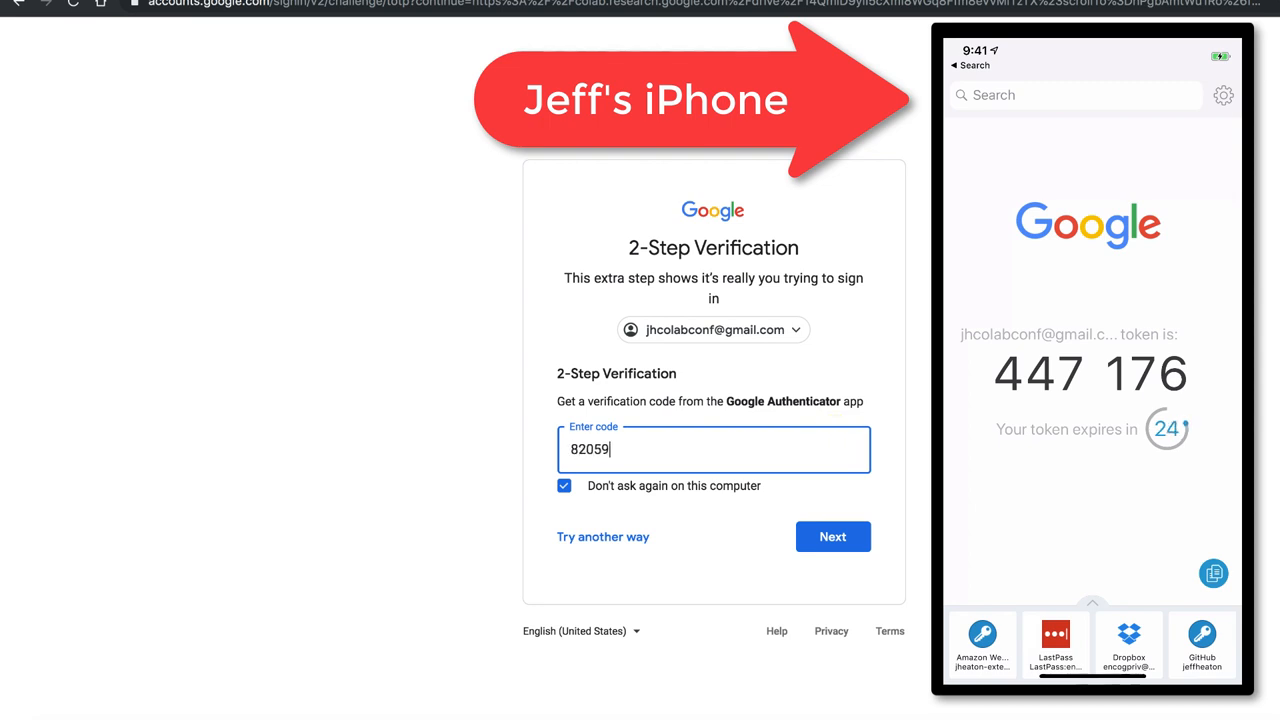
left_click(833, 537)
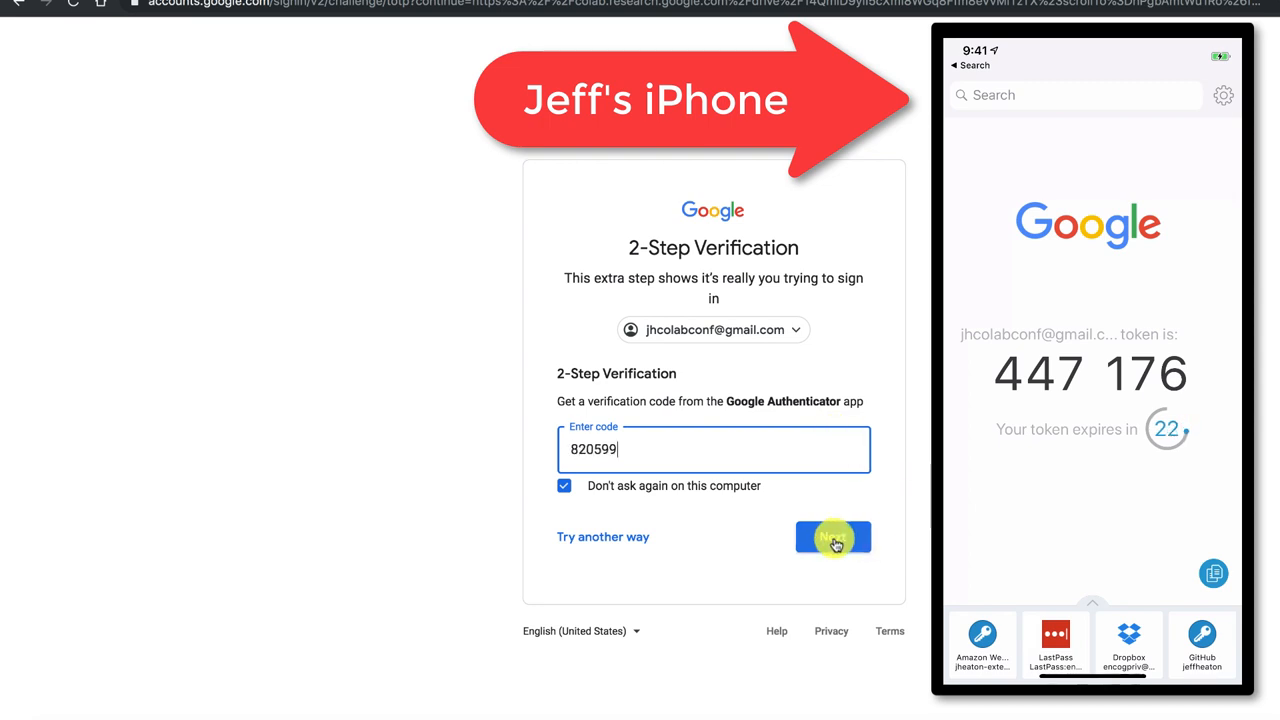
left_click(833, 538)
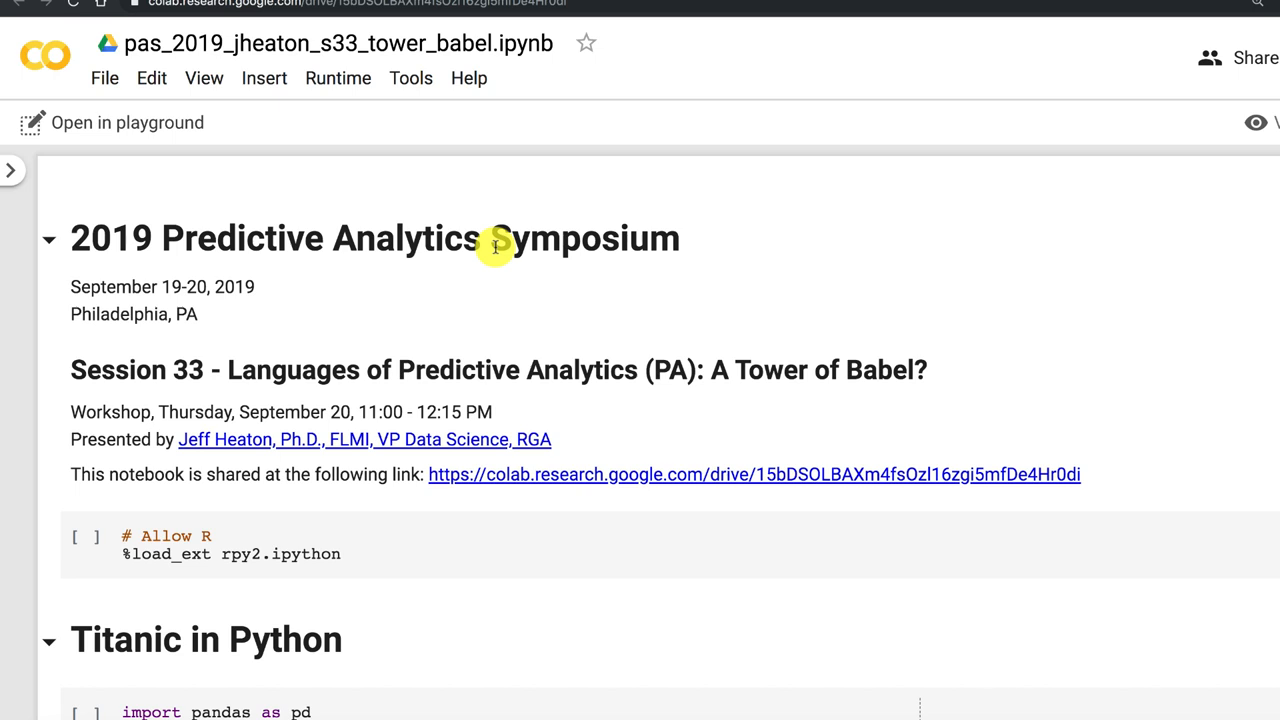
left_click(160, 540)
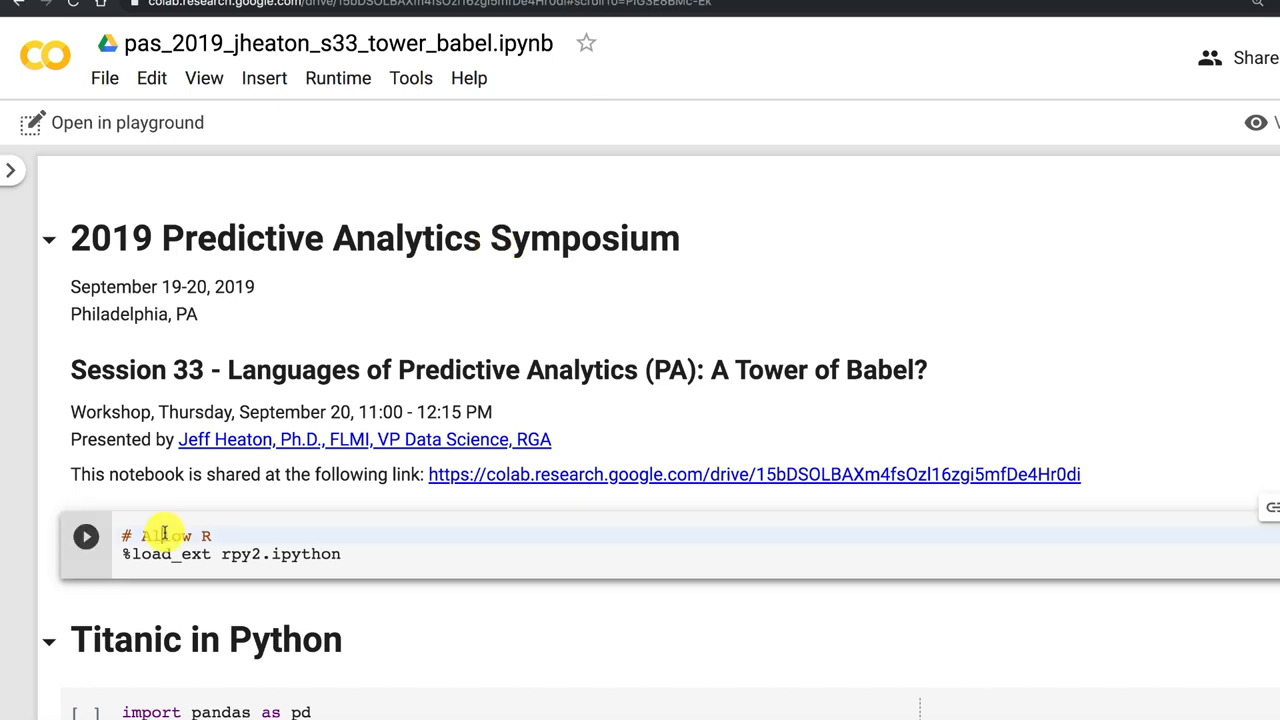
scroll("down", 3)
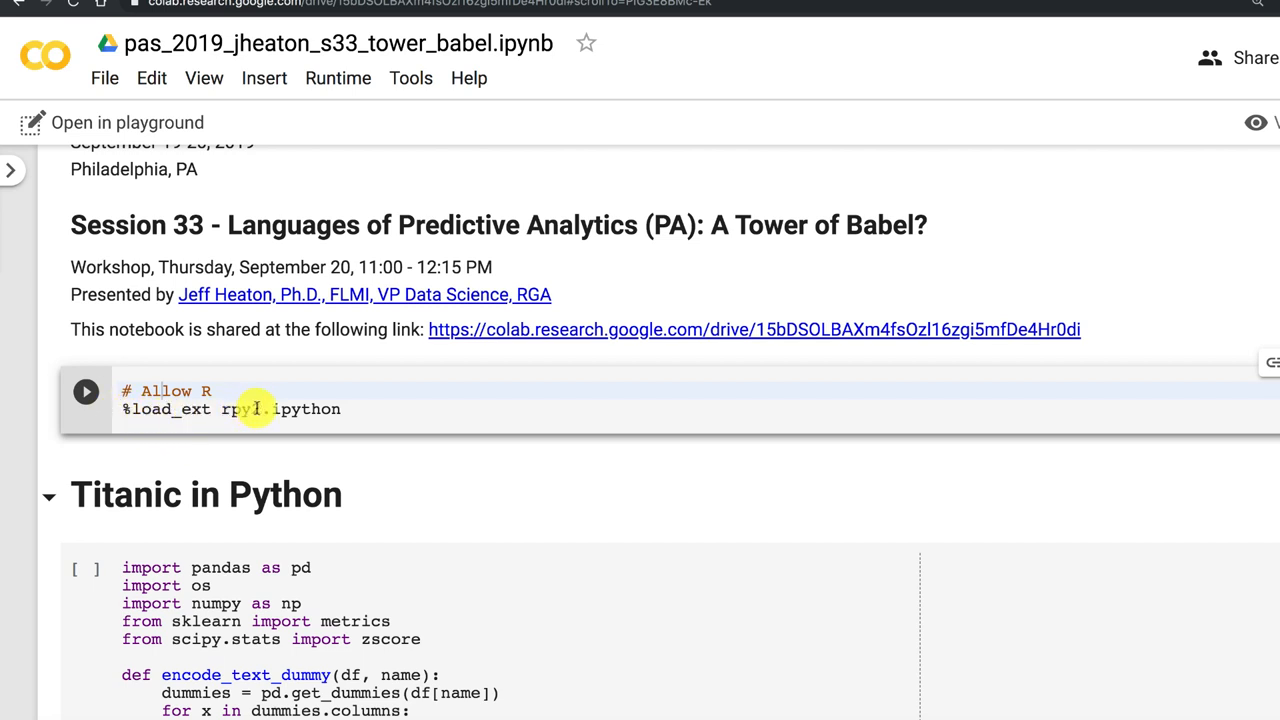
mouse_move(515, 383)
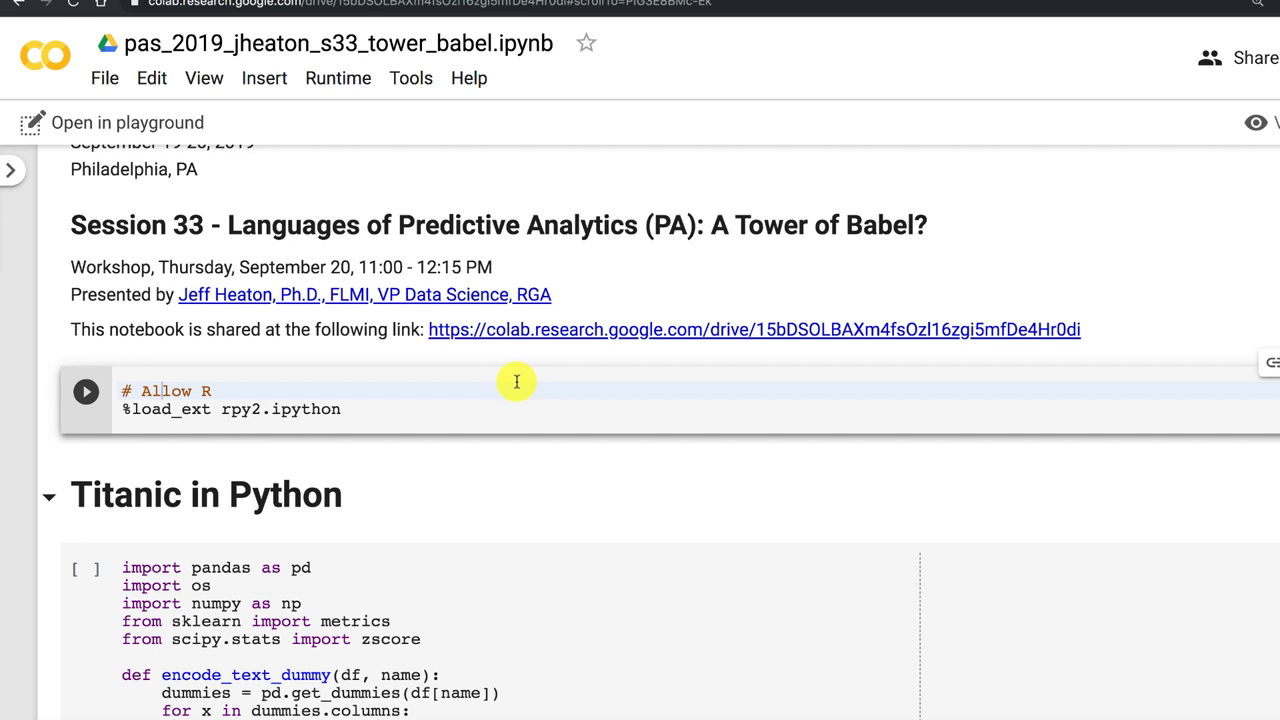
mouse_move(338, 409)
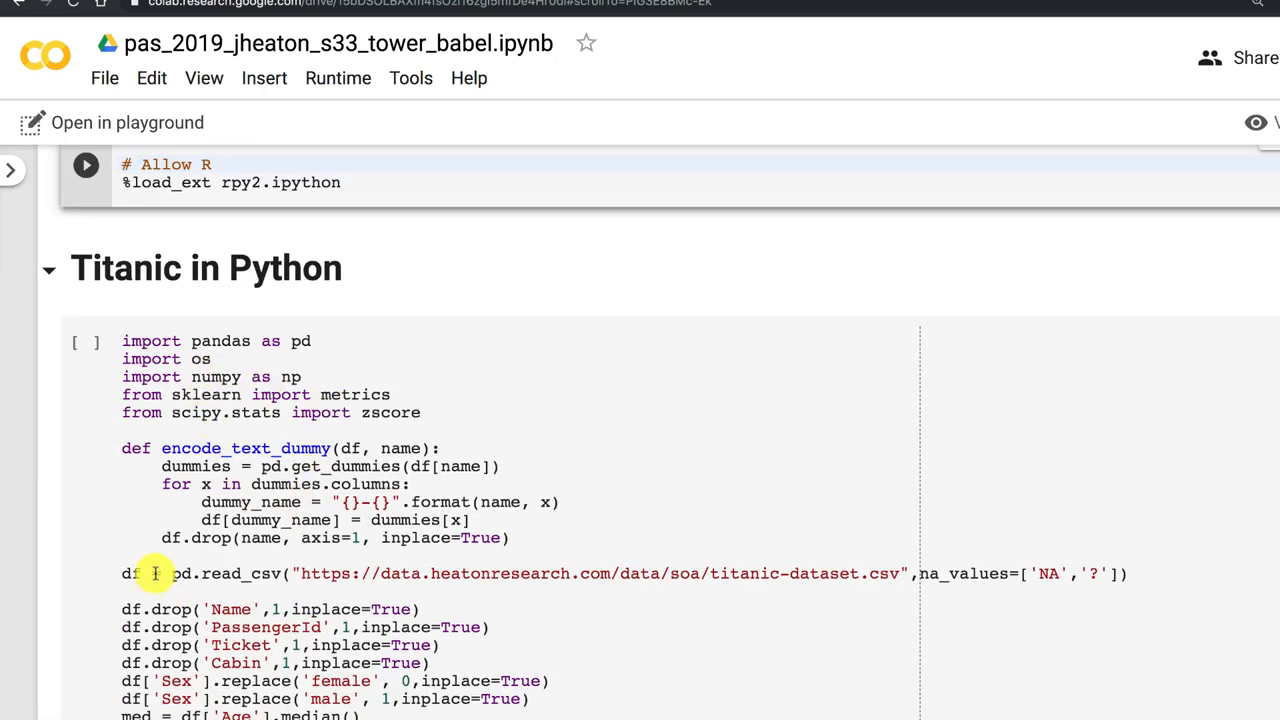
scroll("down", 3)
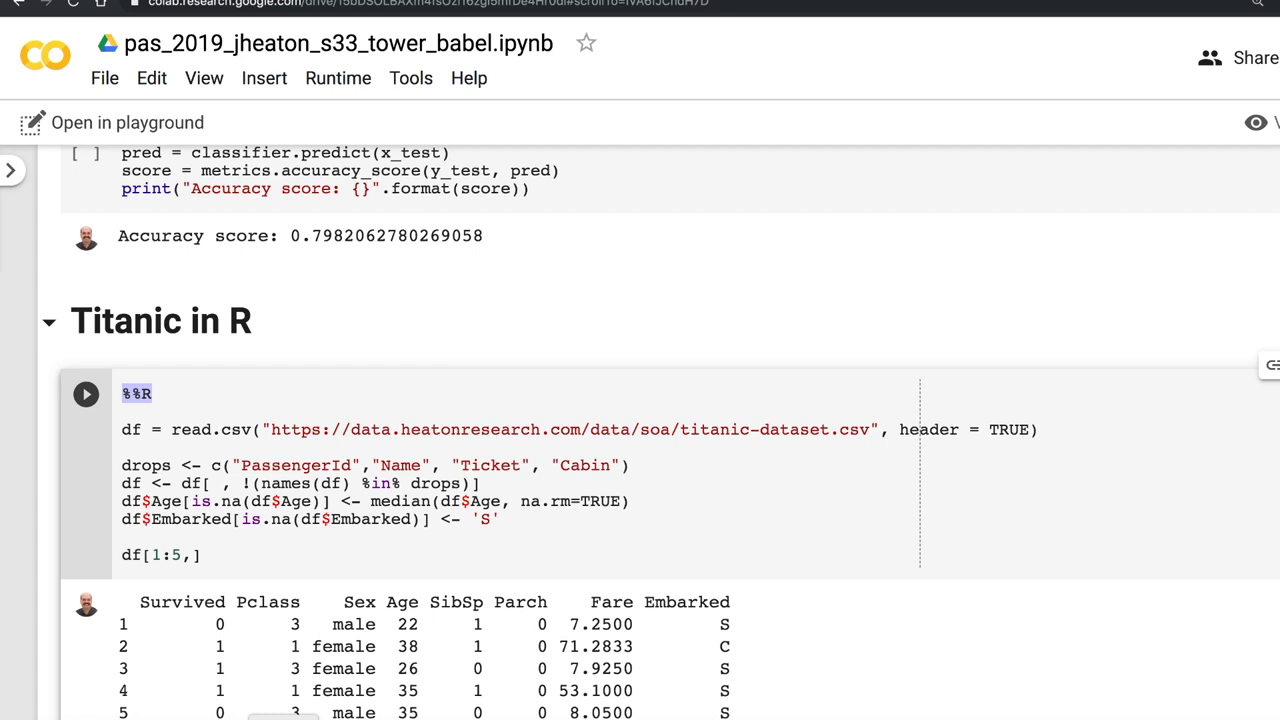
mouse_move(945, 464)
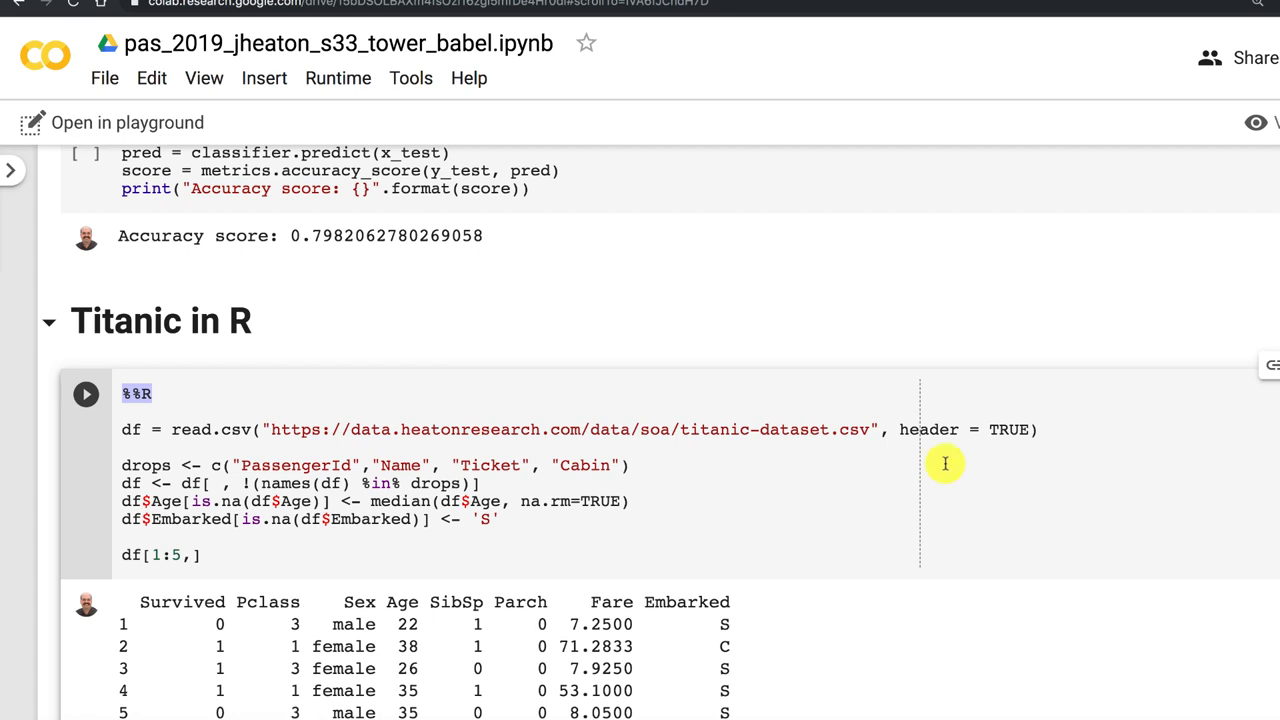